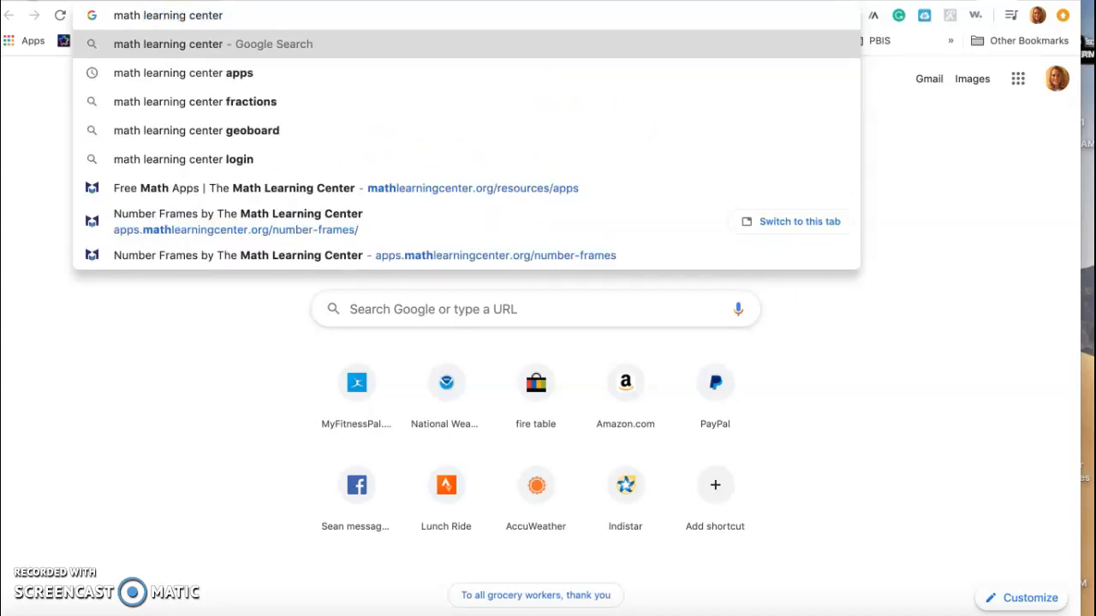
Step: Reach the Math Learning Center free apps list and open the Number Pieces page
click(183, 71)
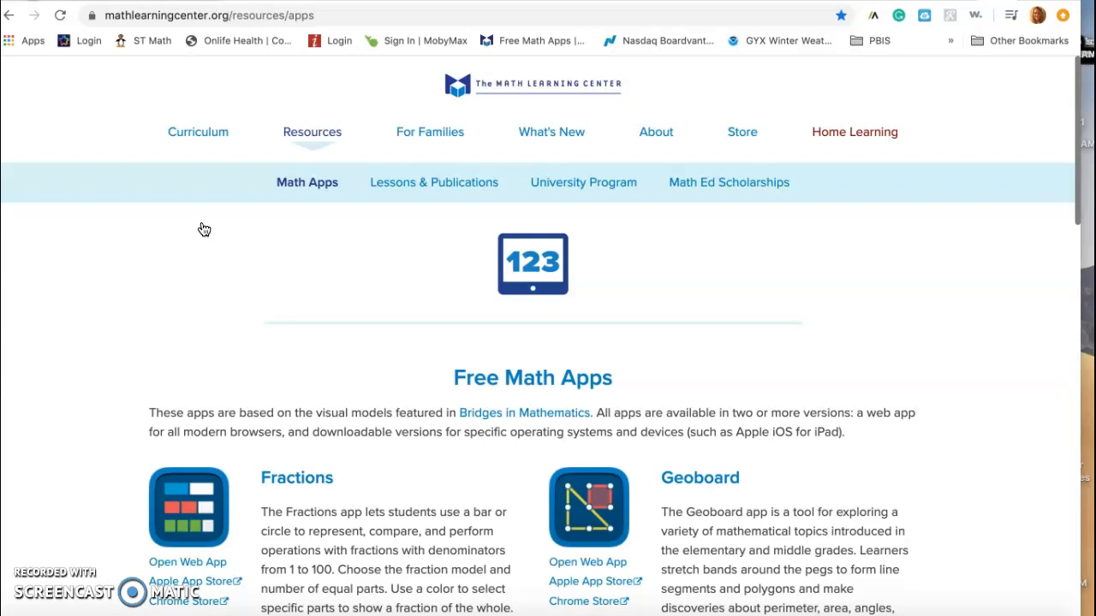
scroll(down, 3)
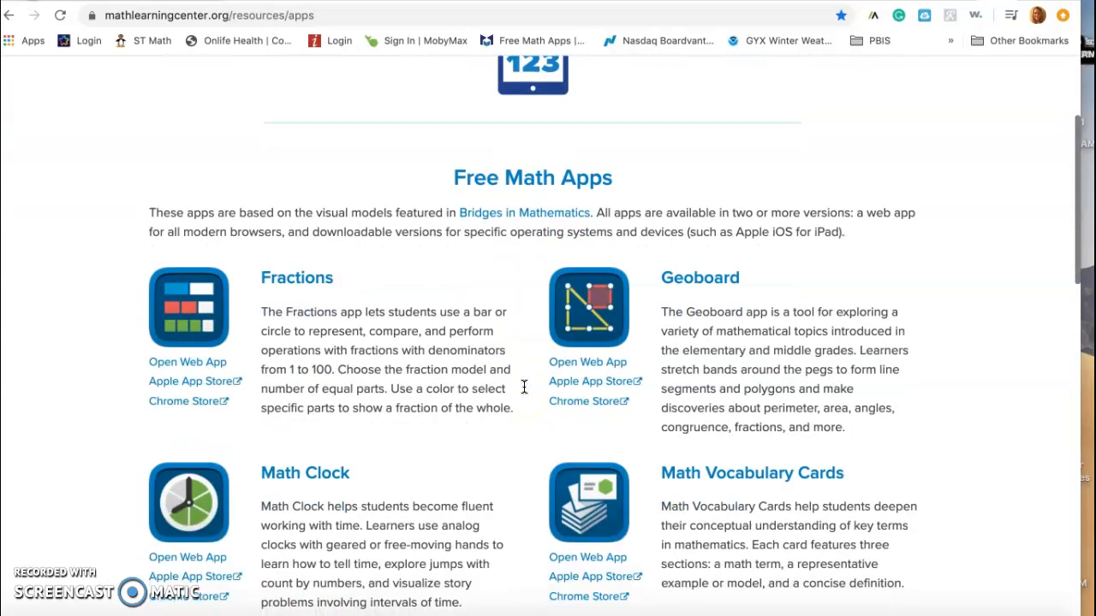
scroll(down, 3)
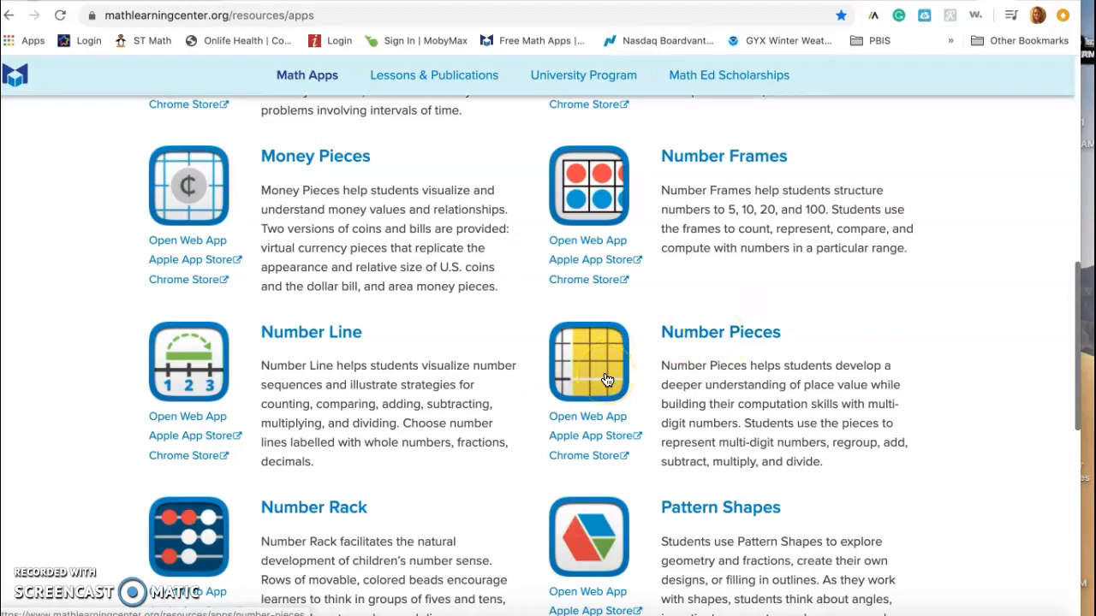
click(720, 332)
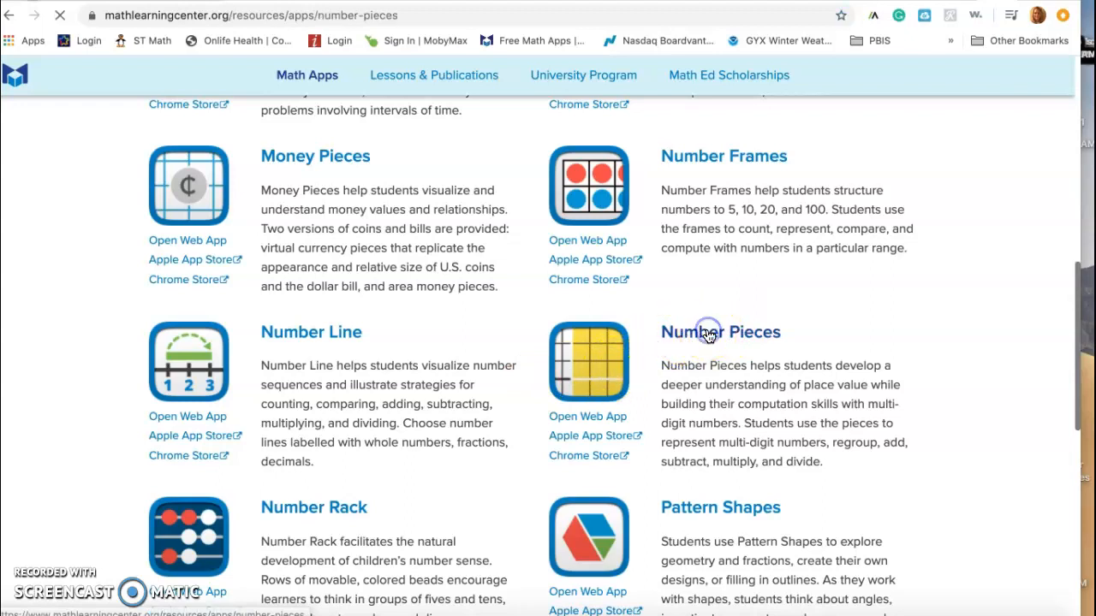
click(719, 332)
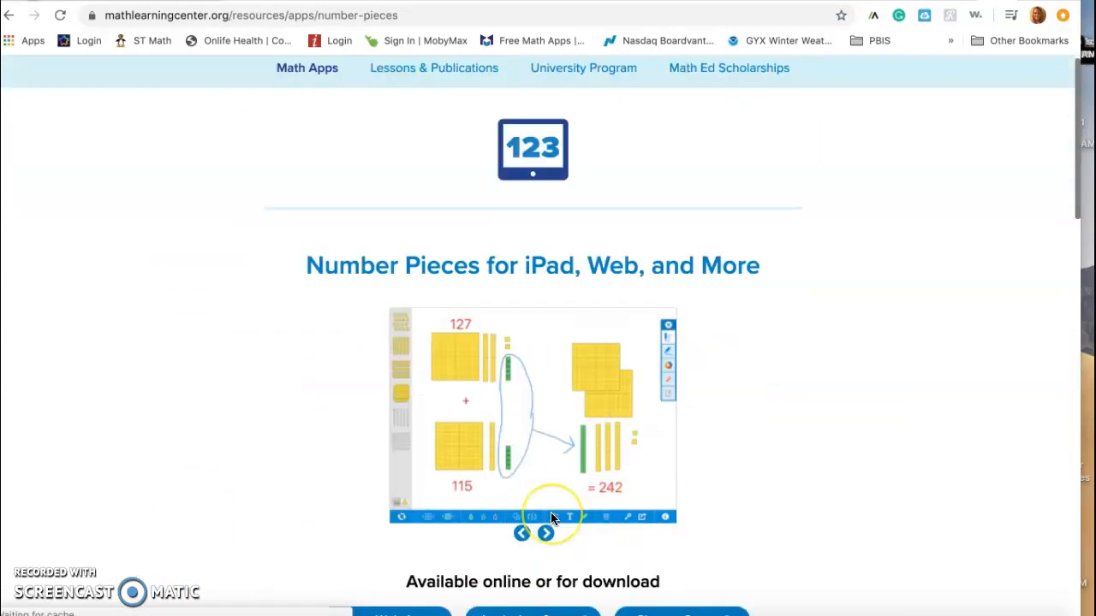
scroll(up, 3)
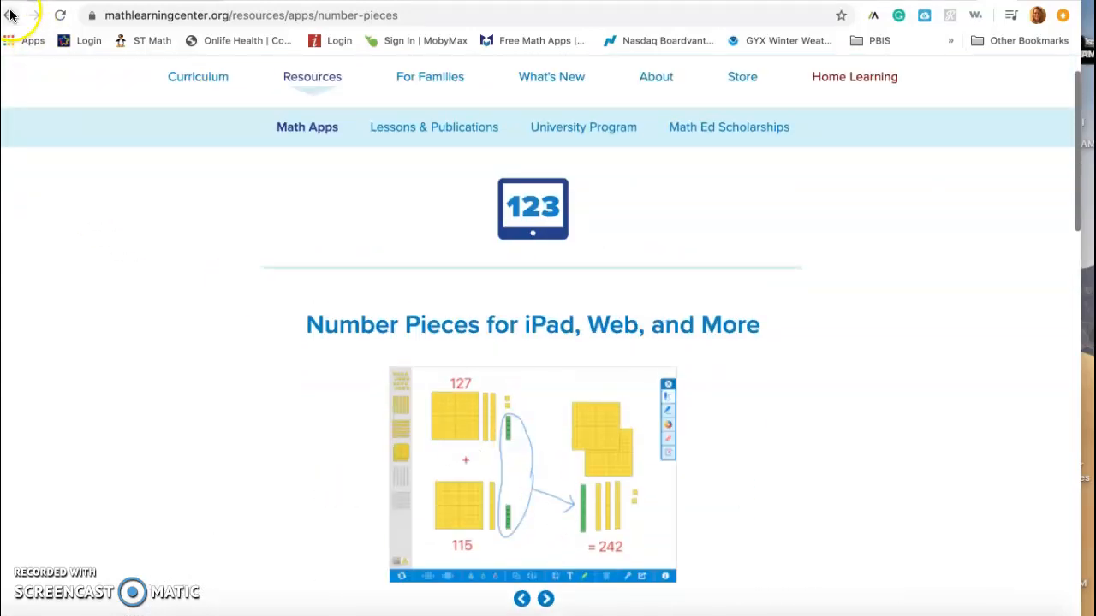
Step: Go back to the free math apps list to reach the Number Pieces app links
click(12, 13)
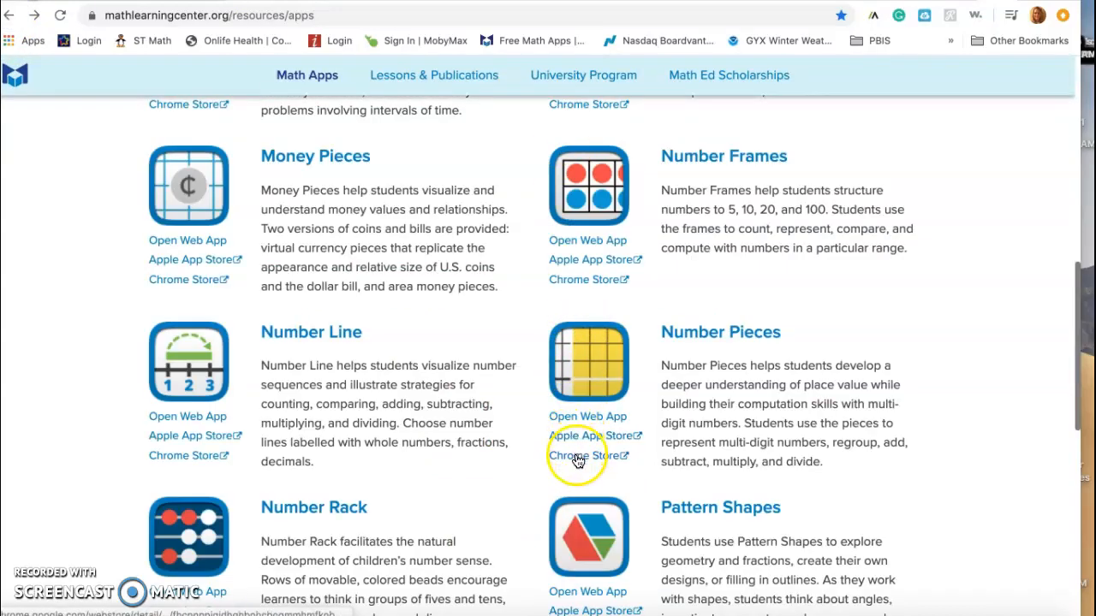
mouse_move(573, 445)
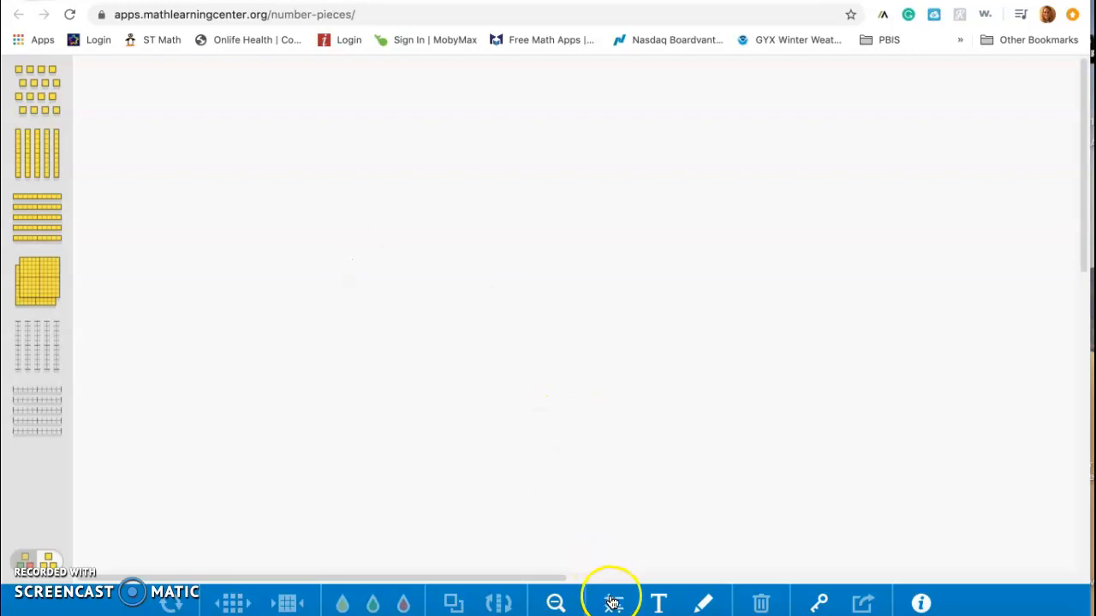
Step: Create a number label reading 78 and drag it to the top-left corner
click(611, 602)
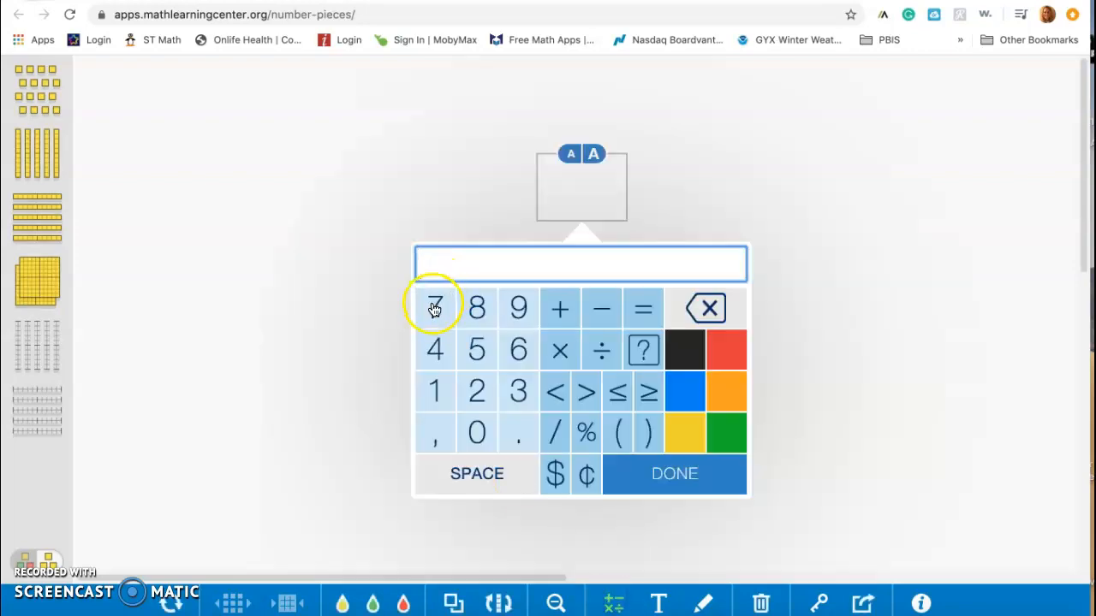
click(476, 309)
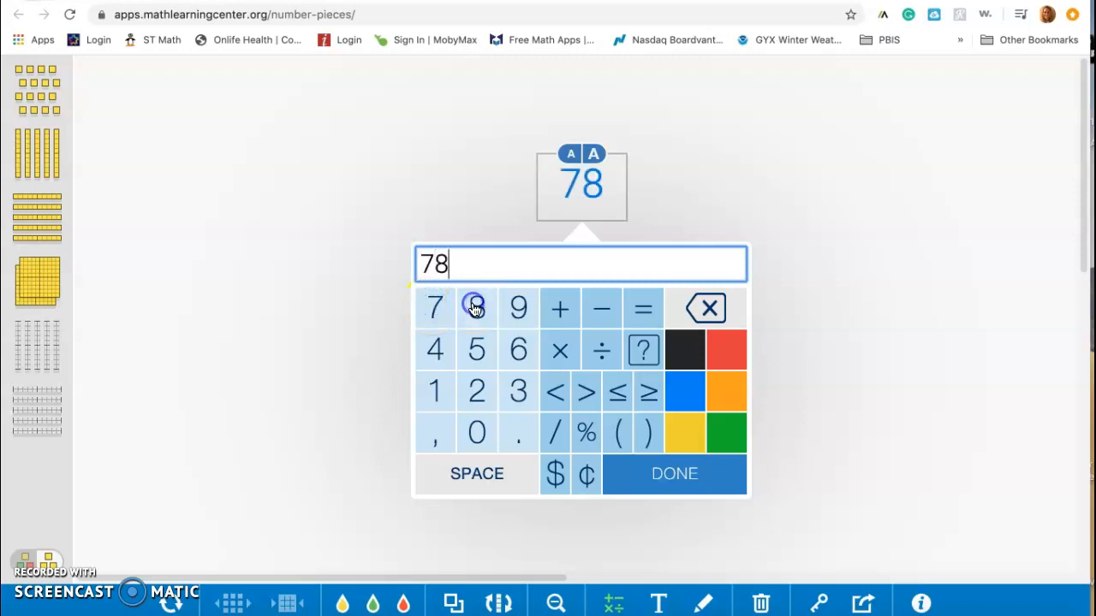
click(674, 472)
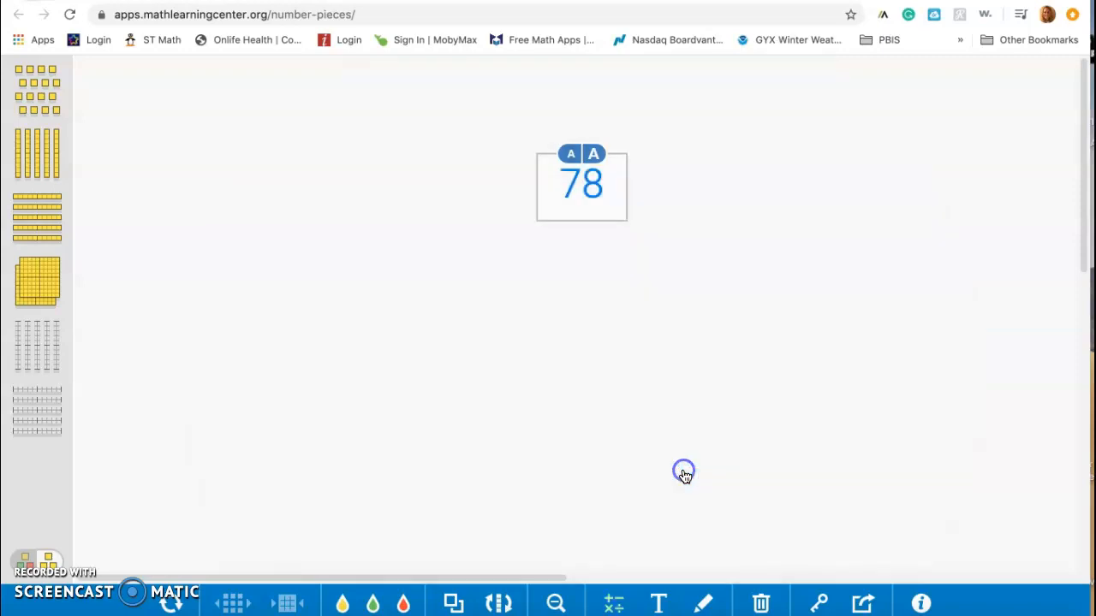
drag(582, 185, 221, 120)
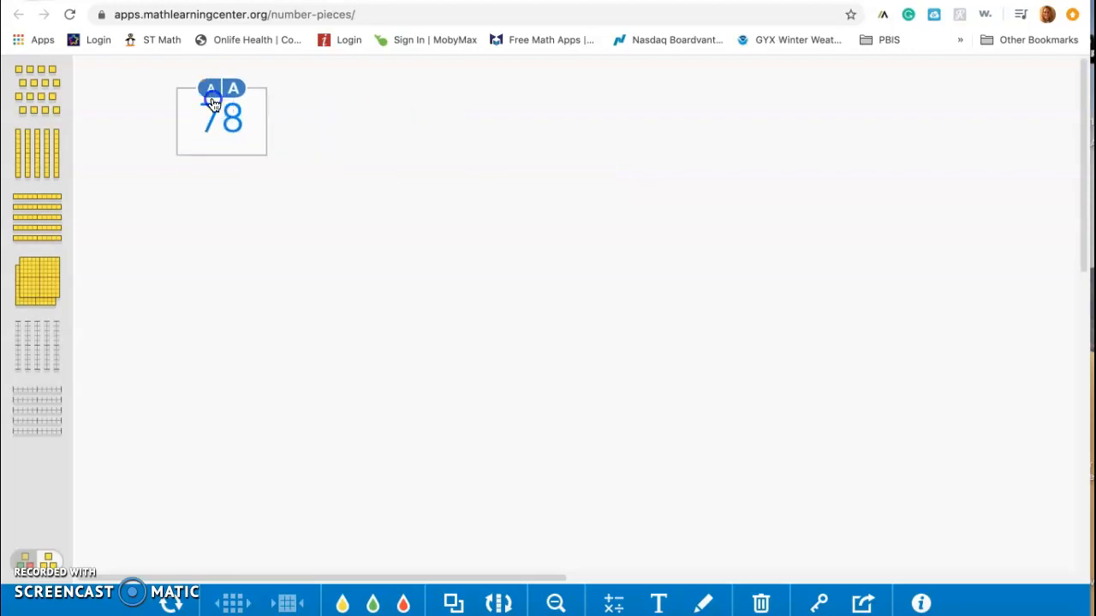
drag(221, 120, 171, 96)
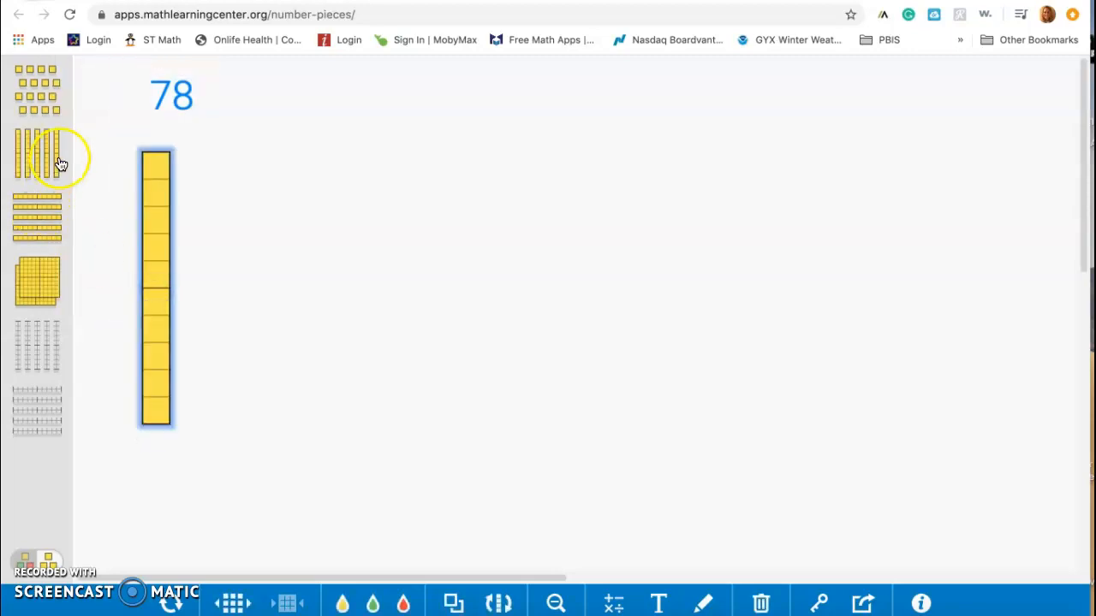
Step: Join seven ten-rods side by side into a block of 70
drag(38, 157, 187, 290)
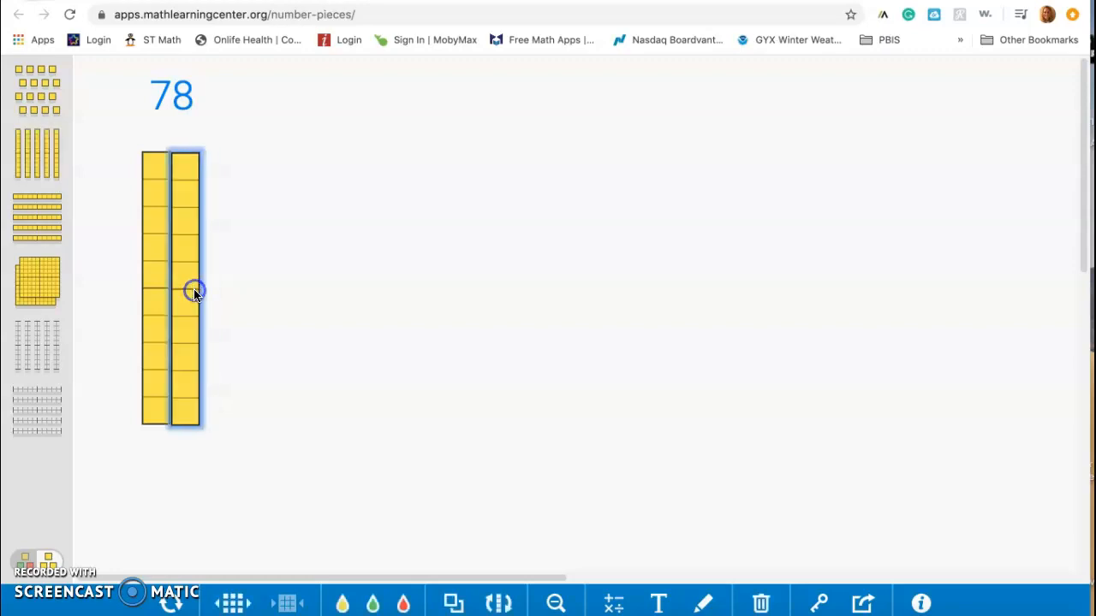
drag(185, 291, 219, 283)
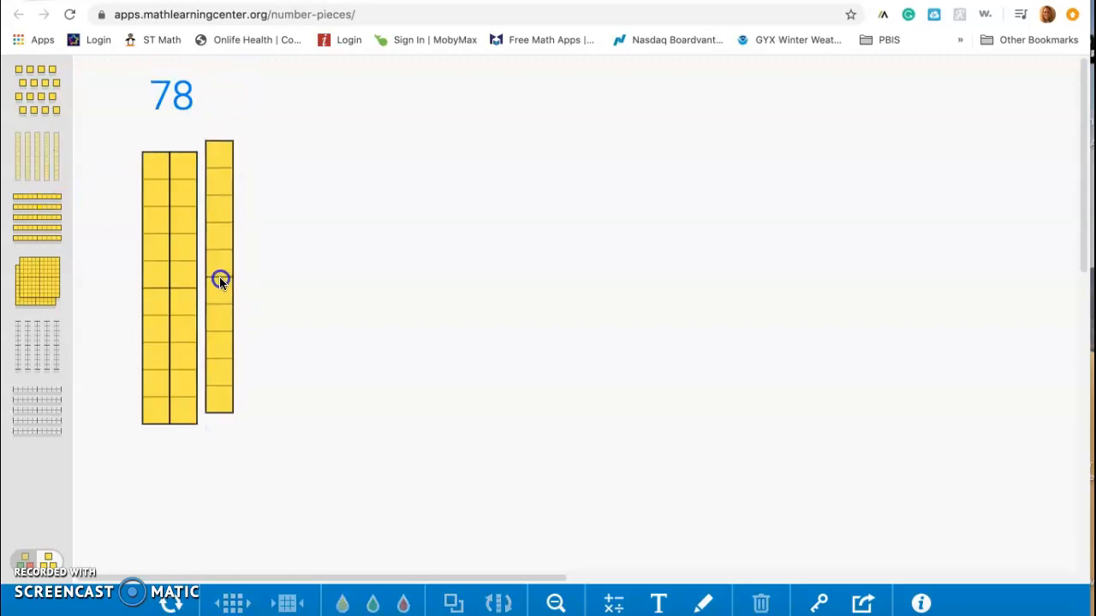
drag(221, 281, 209, 291)
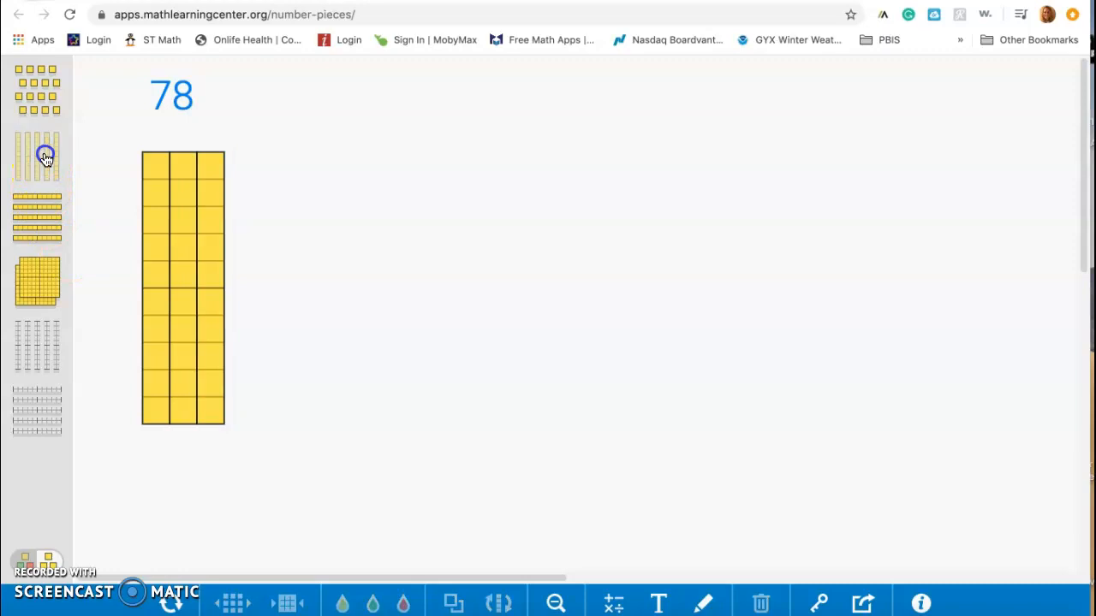
click(38, 153)
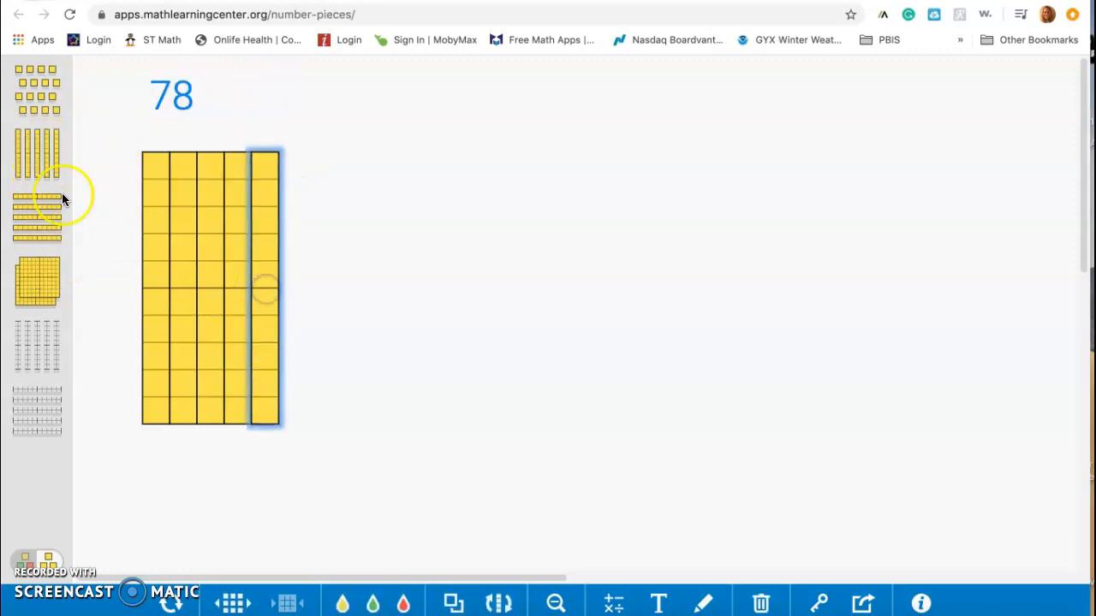
drag(265, 291, 295, 293)
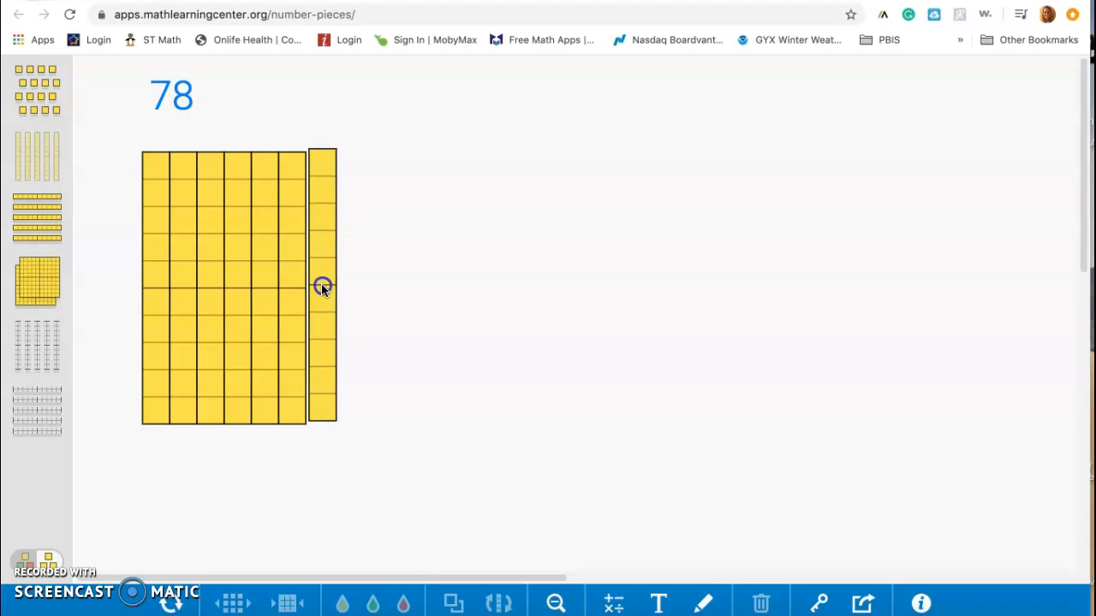
click(321, 288)
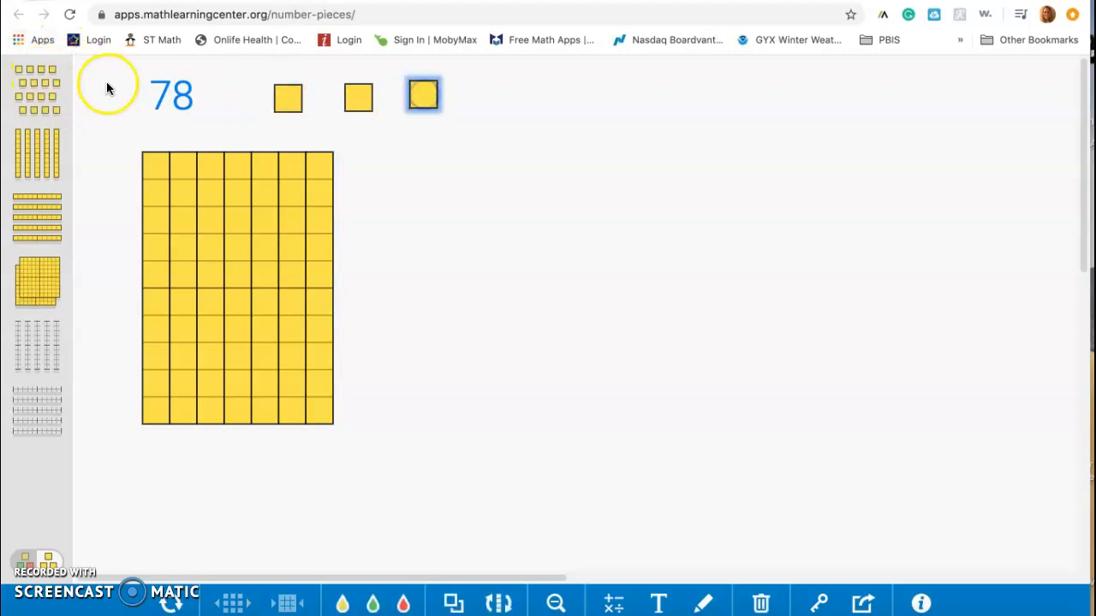
Step: Add unit pieces above the block to make eight ones and move the 78 label right
drag(421, 95, 514, 116)
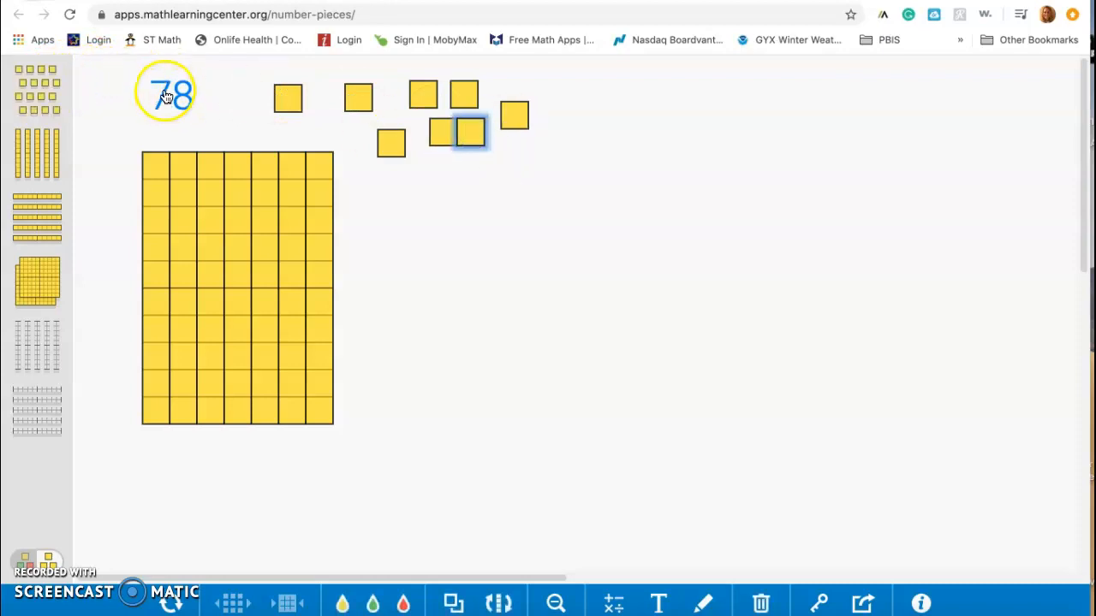
drag(165, 93, 670, 120)
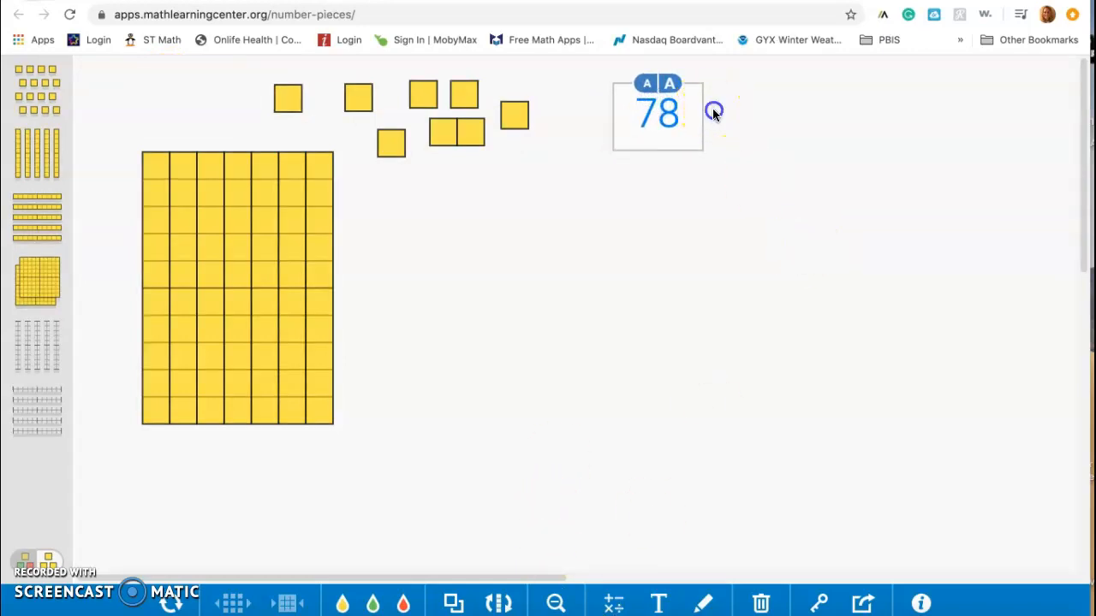
Step: Edit the 78 label on the keypad so it becomes the addition 78+2
click(657, 113)
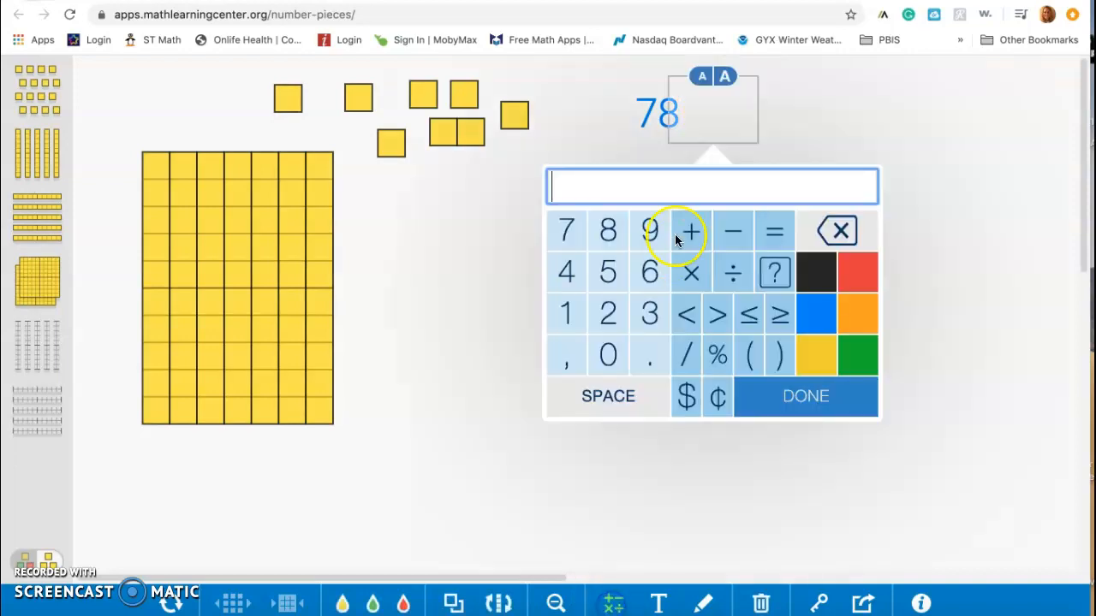
click(690, 231)
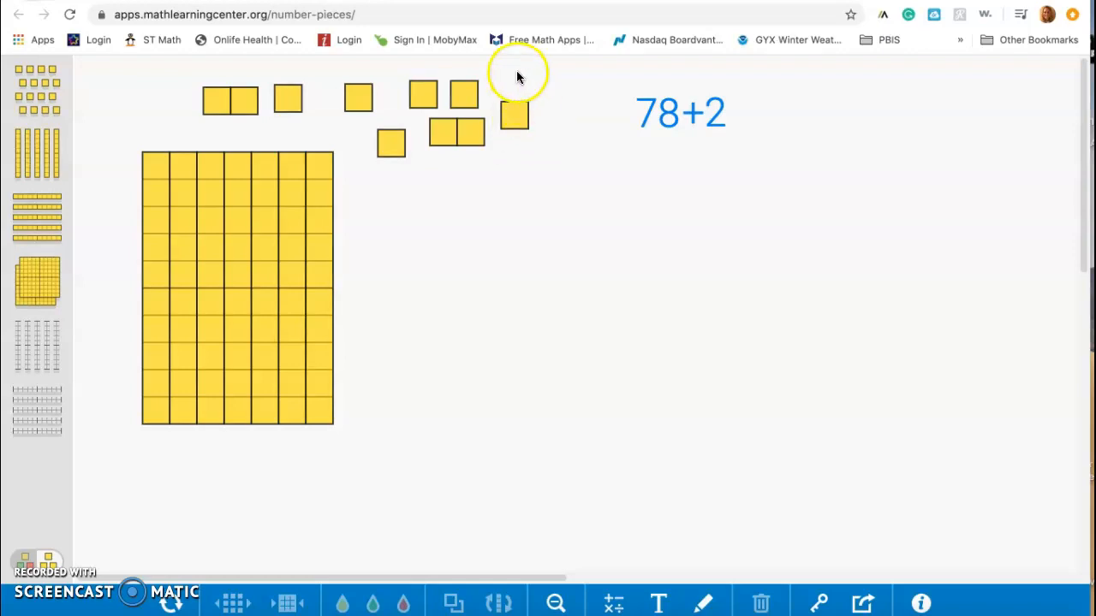
Step: Lasso the ten ones, regroup them into a ten-rod and join it as the eighth rod
drag(513, 77, 213, 77)
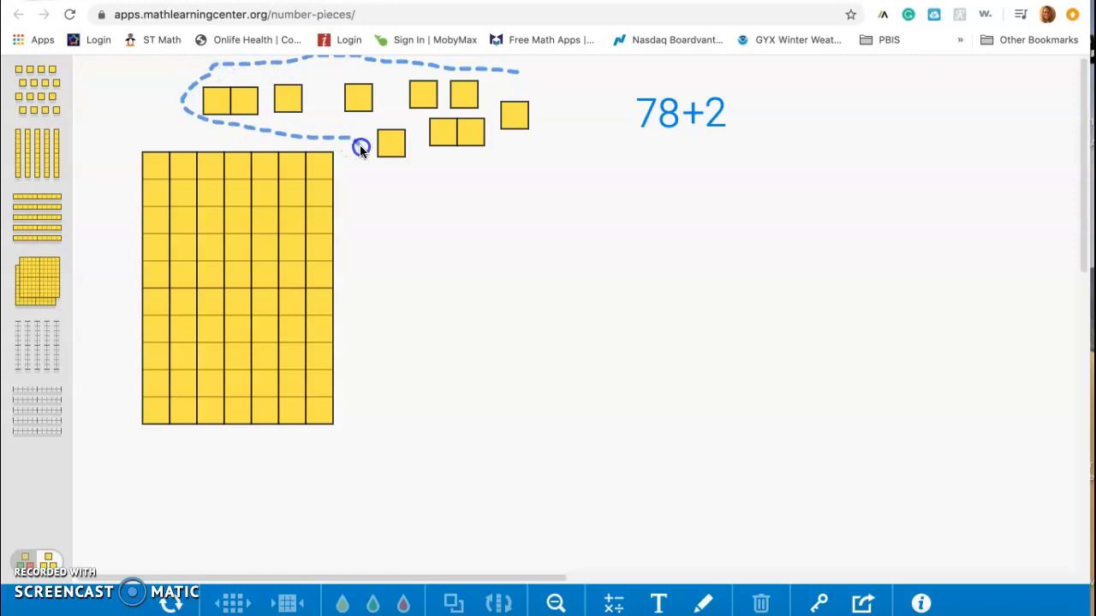
drag(362, 147, 517, 72)
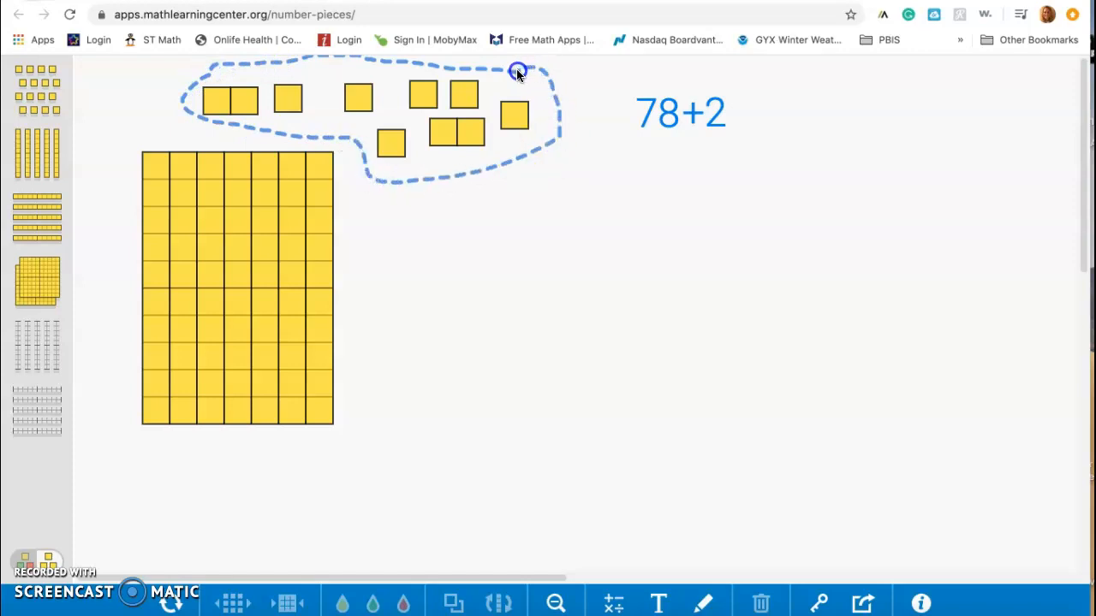
click(517, 72)
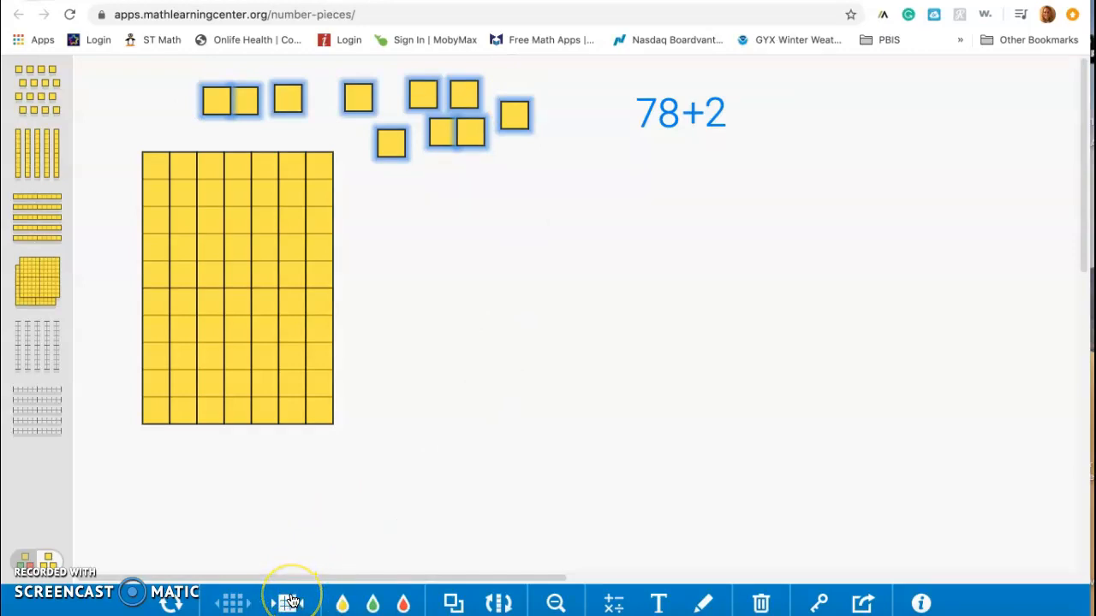
click(291, 603)
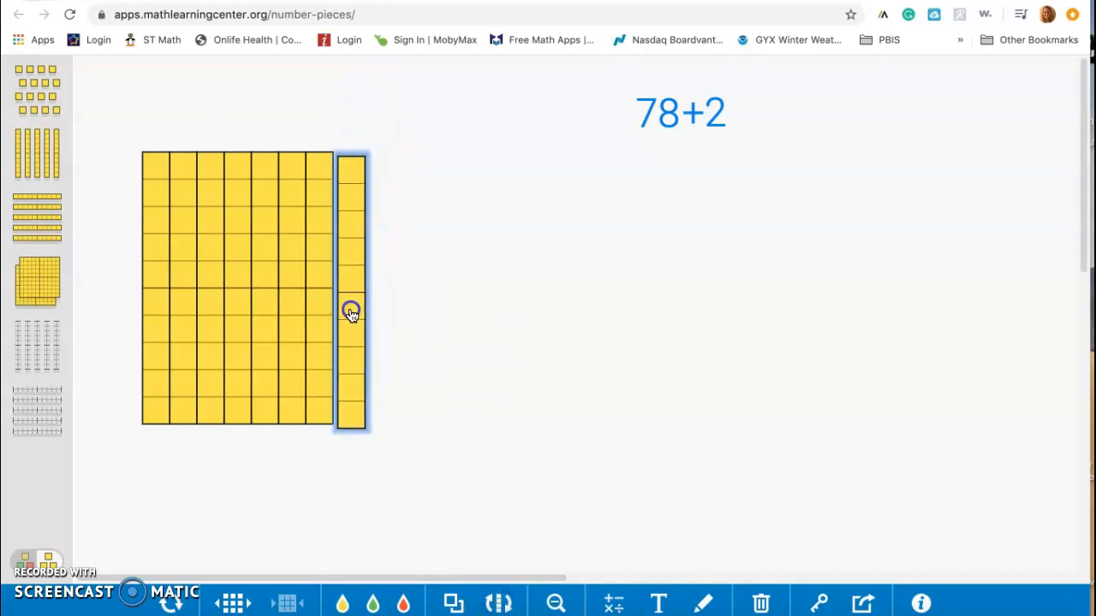
drag(351, 312, 346, 306)
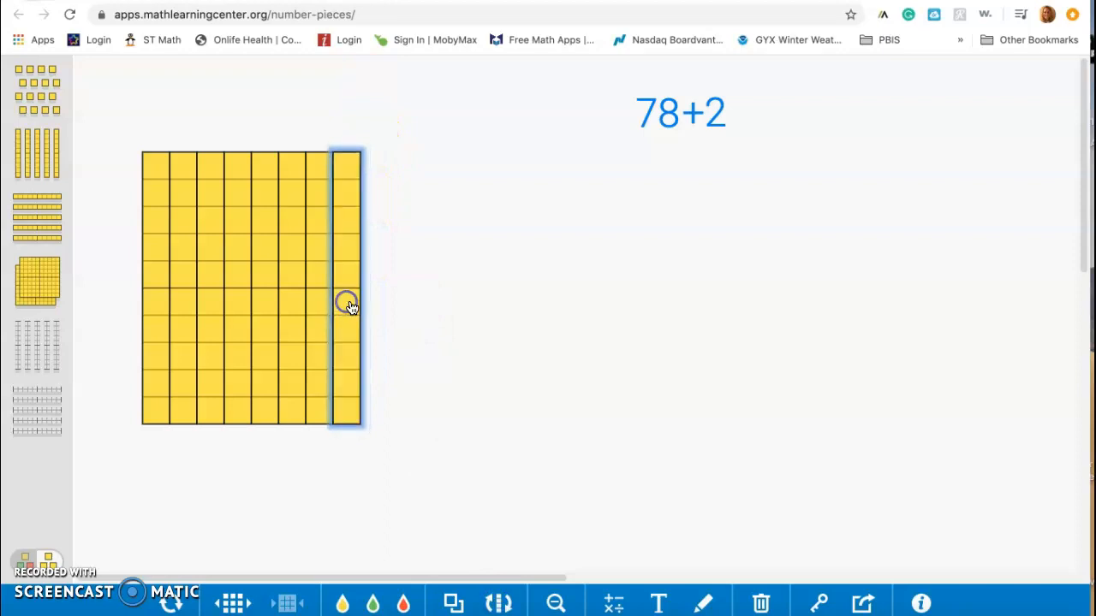
click(420, 325)
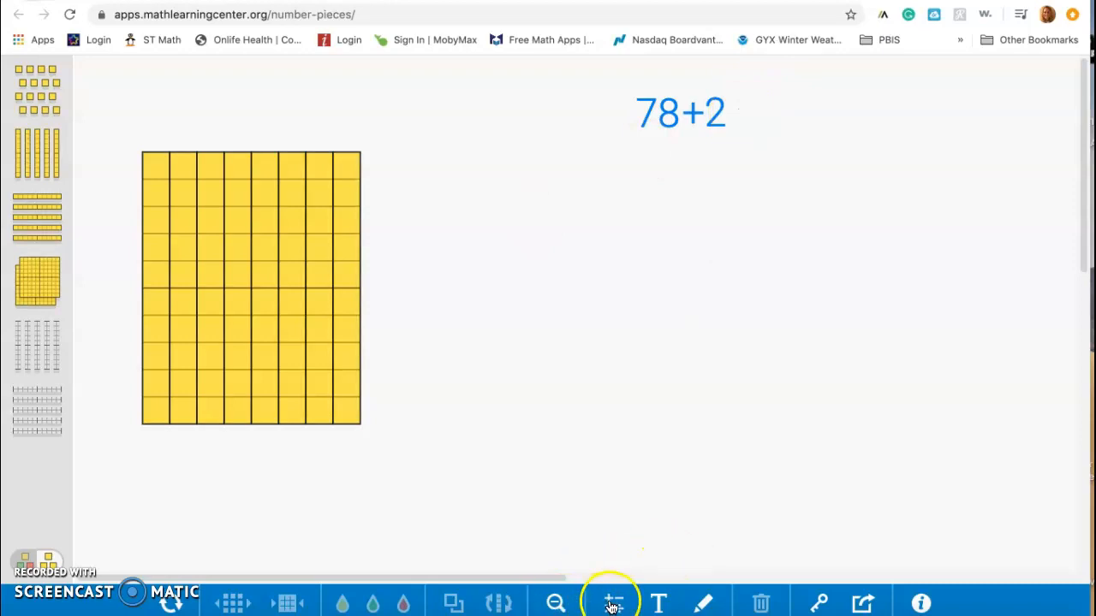
Step: Place an 80 label beside 78+2 and add an equals sign so it reads 78+2 = 80
click(613, 602)
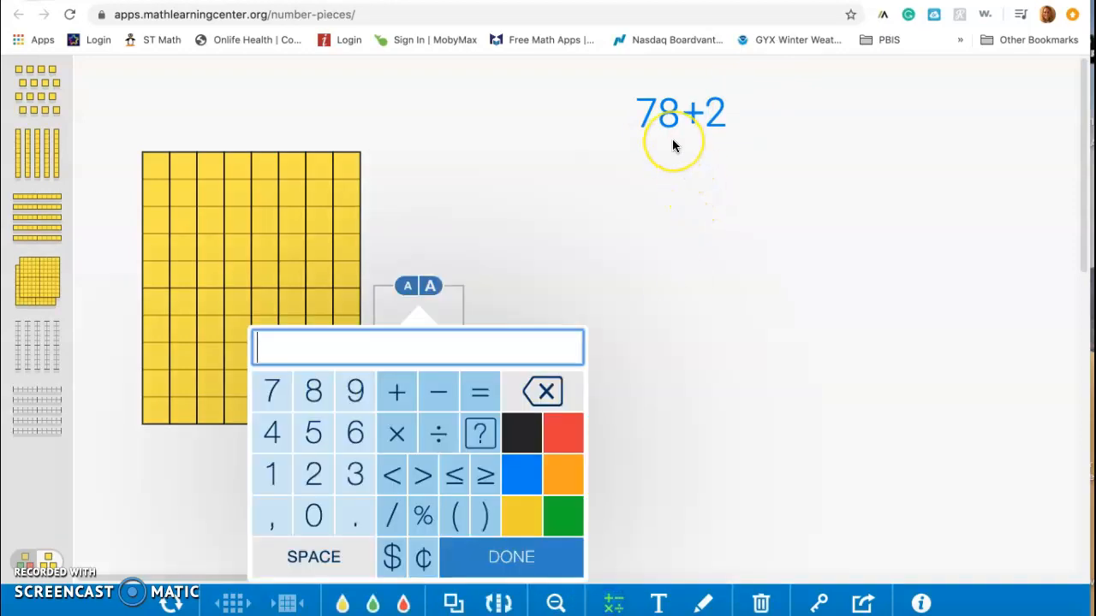
mouse_move(313, 390)
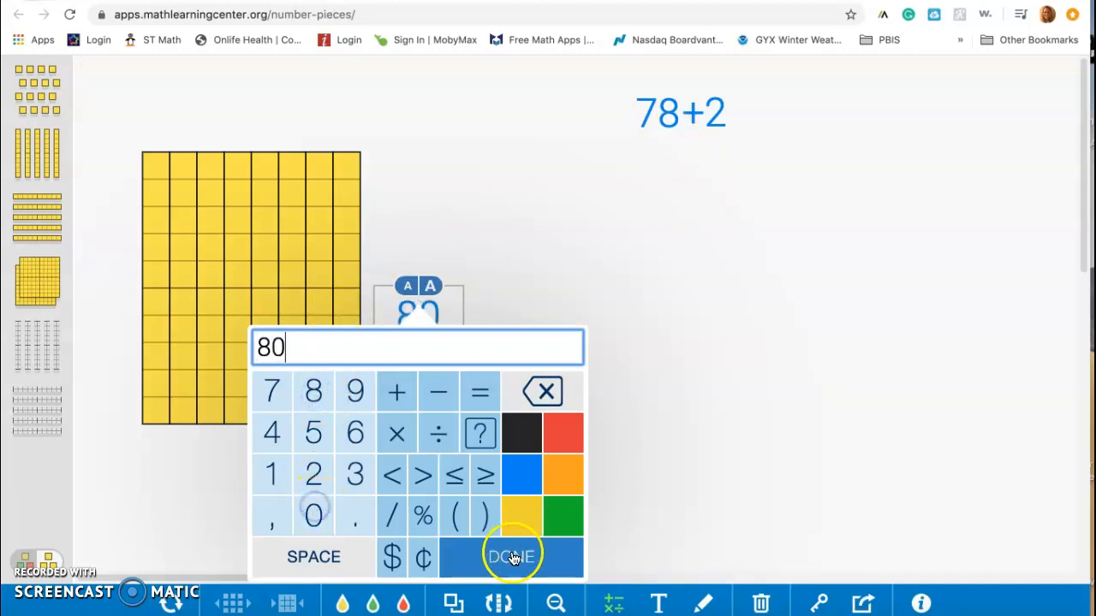
click(512, 557)
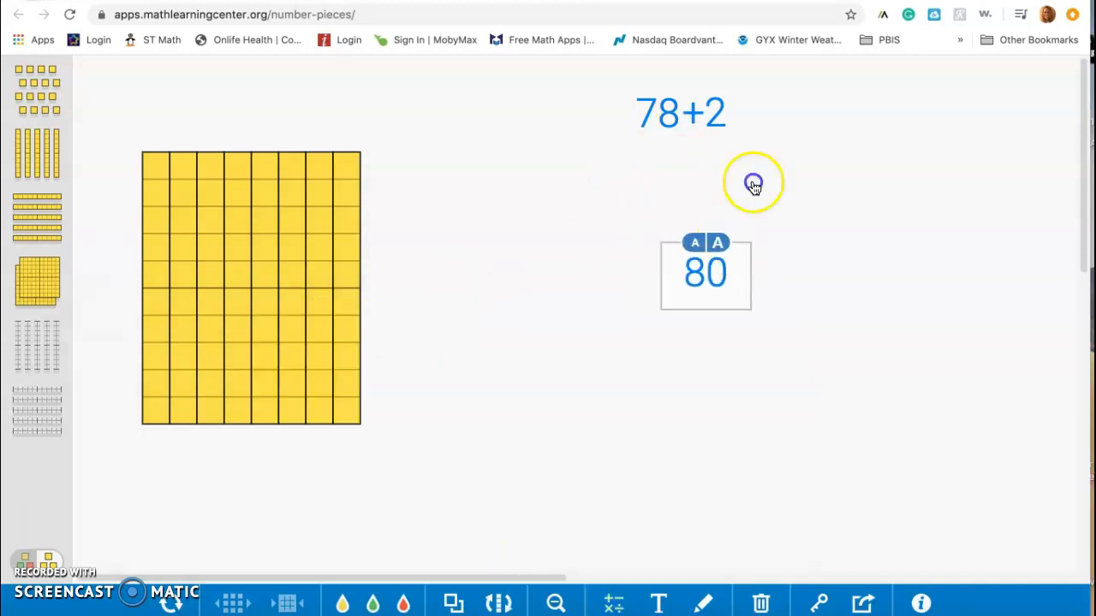
drag(705, 272, 789, 111)
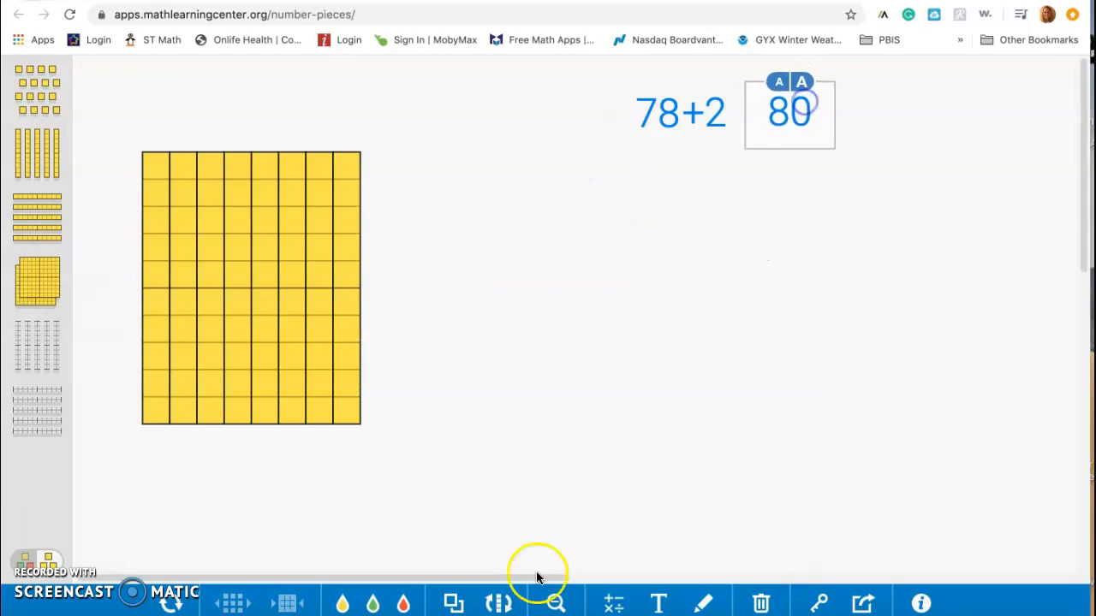
click(788, 112)
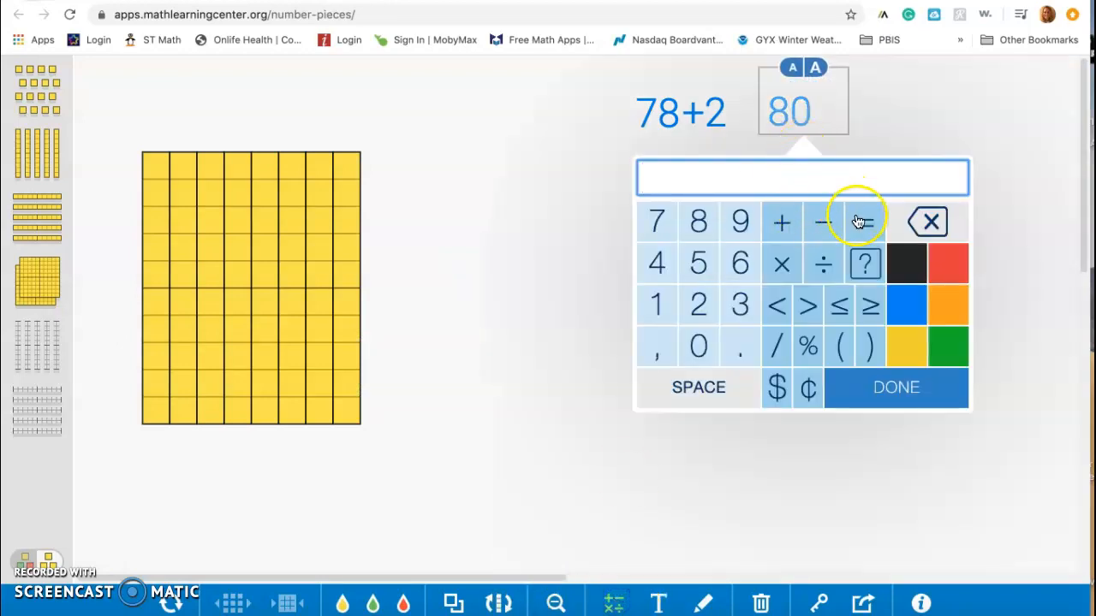
click(864, 223)
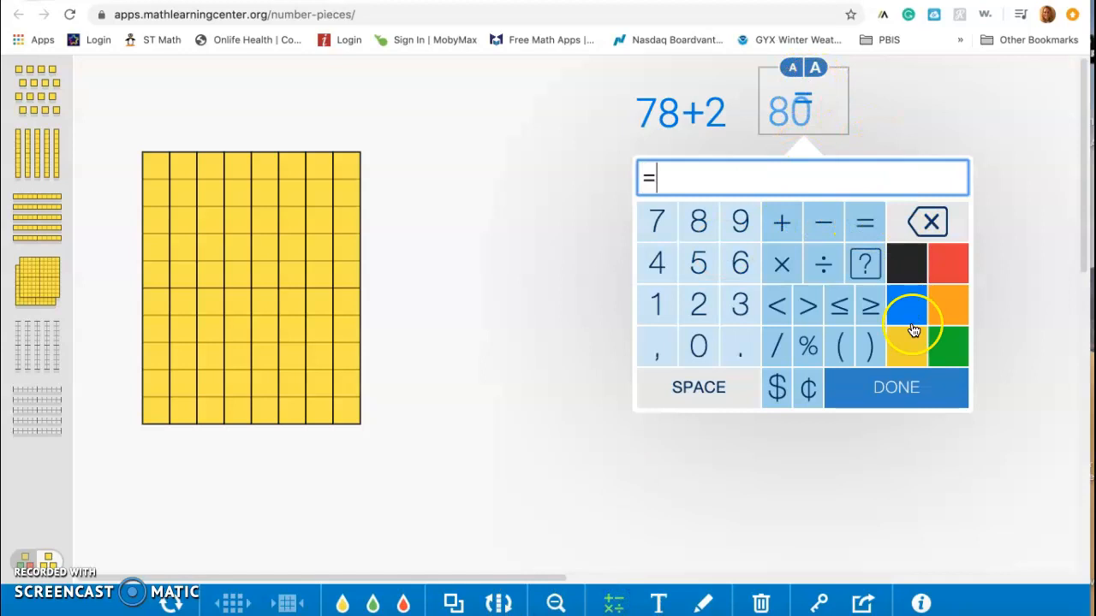
click(895, 387)
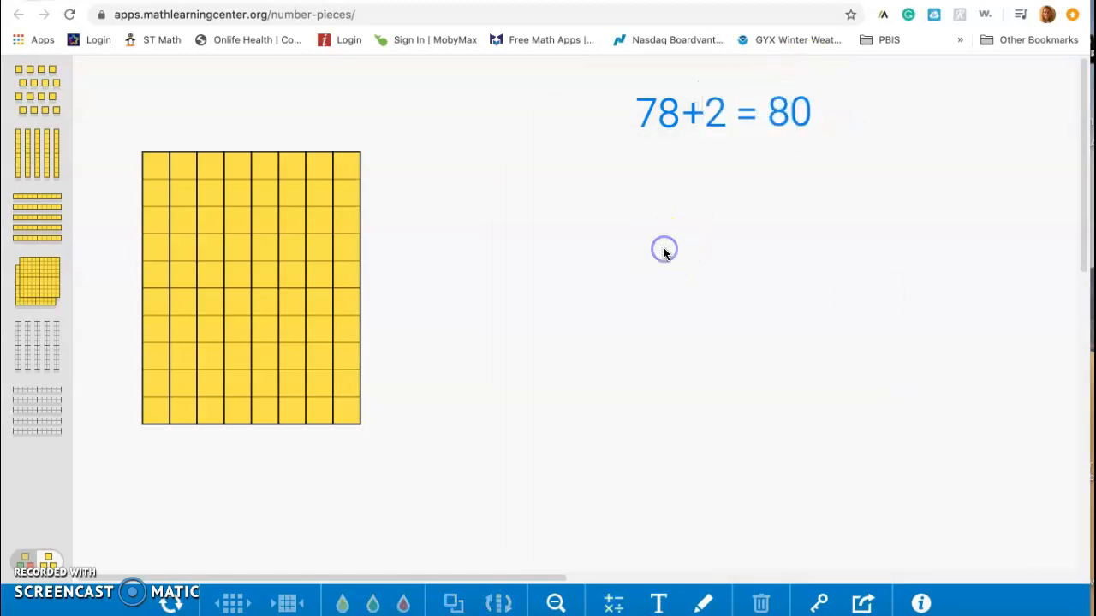
mouse_move(356, 96)
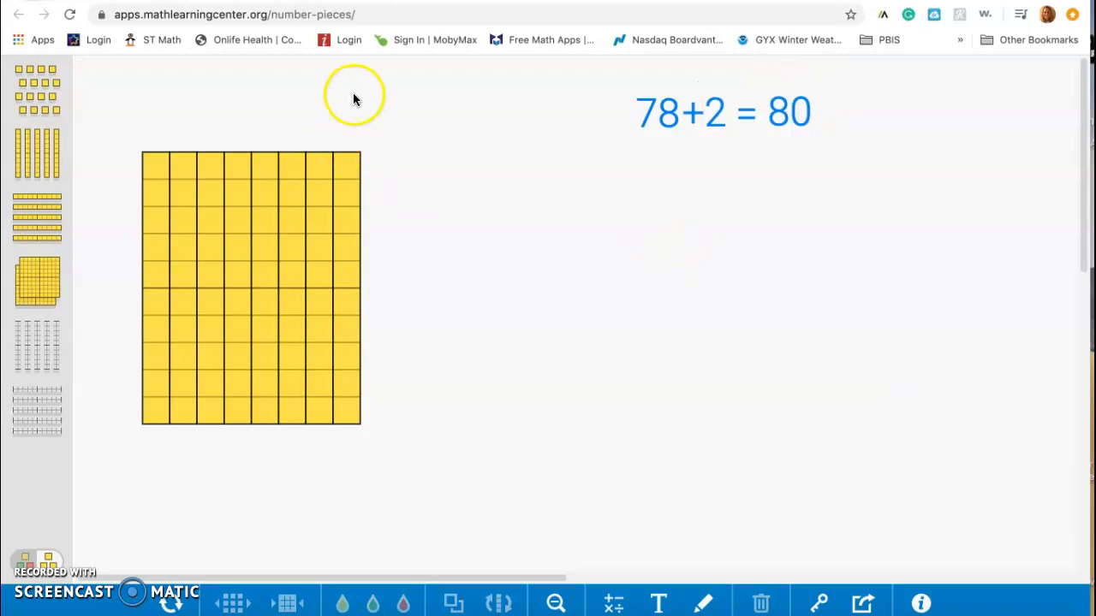
Step: Lasso the 80 block, pull a one aside, then regroup all pieces into rods of ten
drag(353, 96, 147, 134)
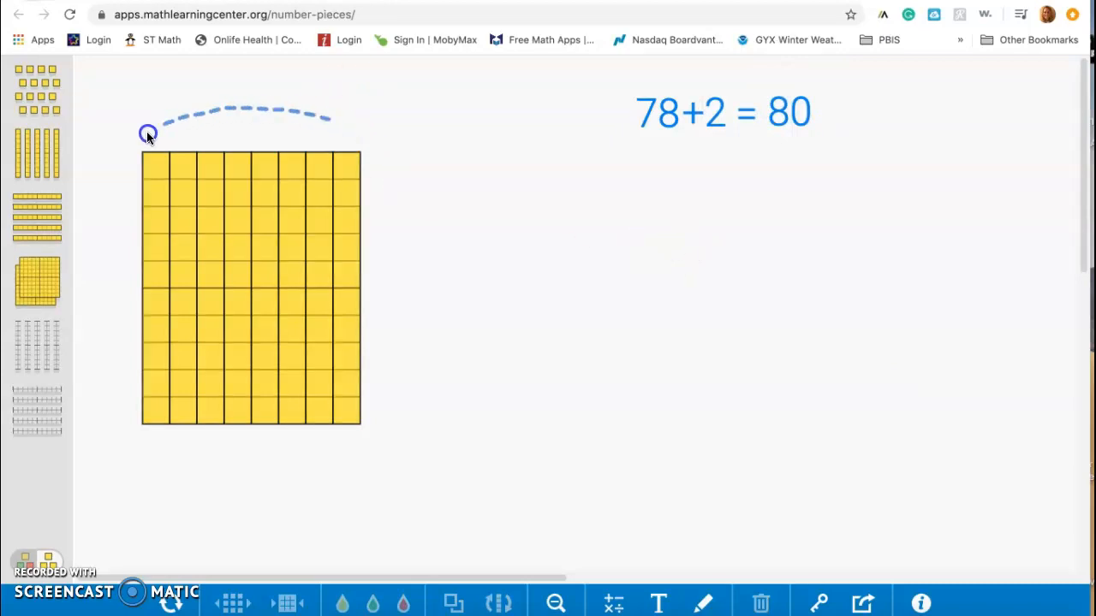
drag(148, 133, 257, 449)
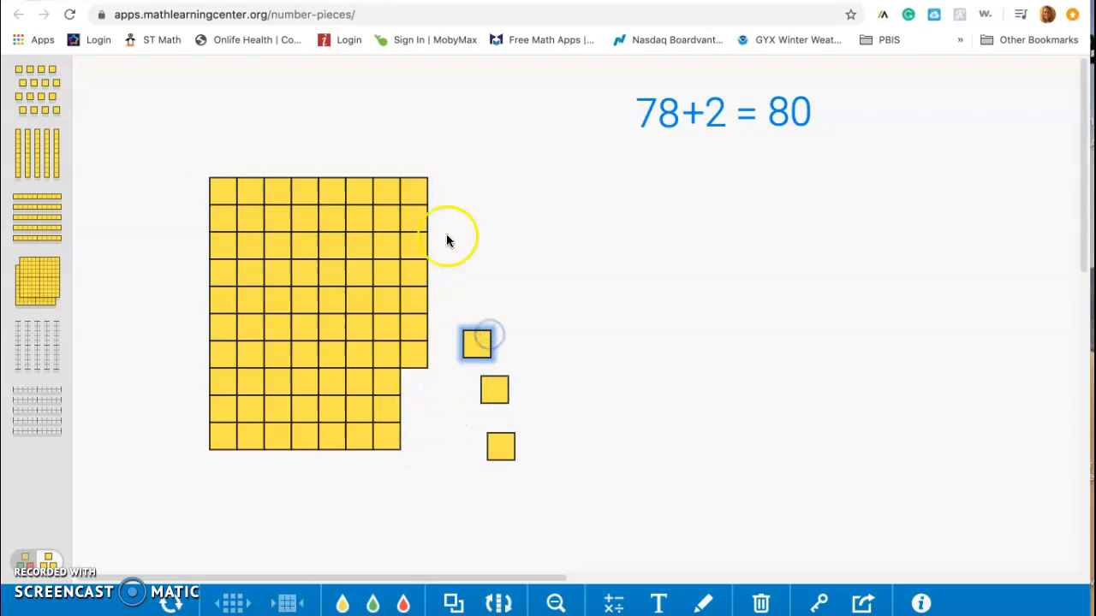
drag(476, 342, 454, 175)
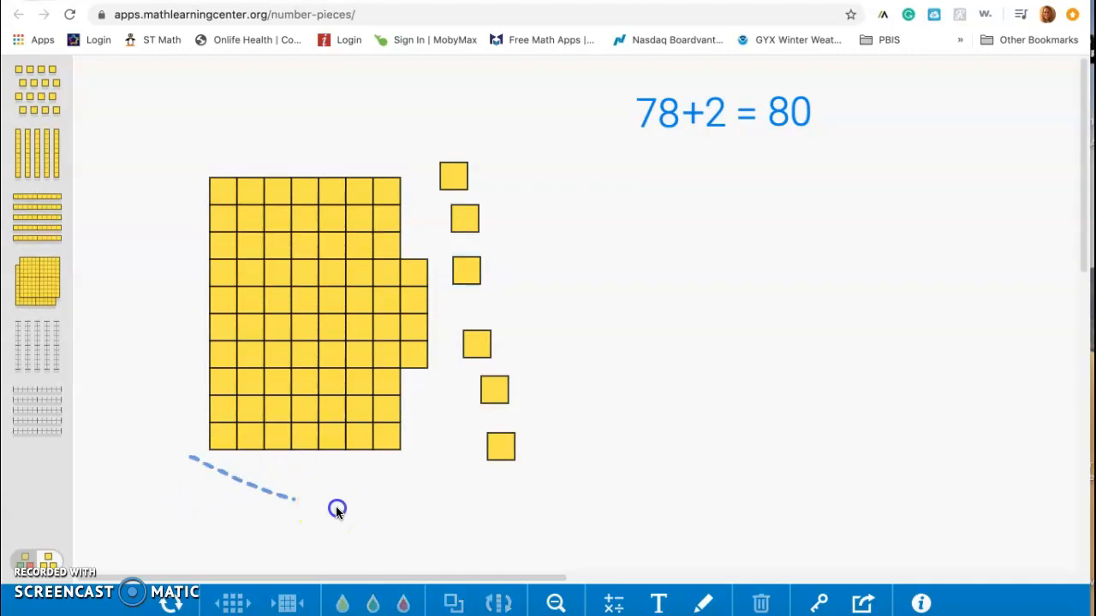
drag(337, 510, 189, 216)
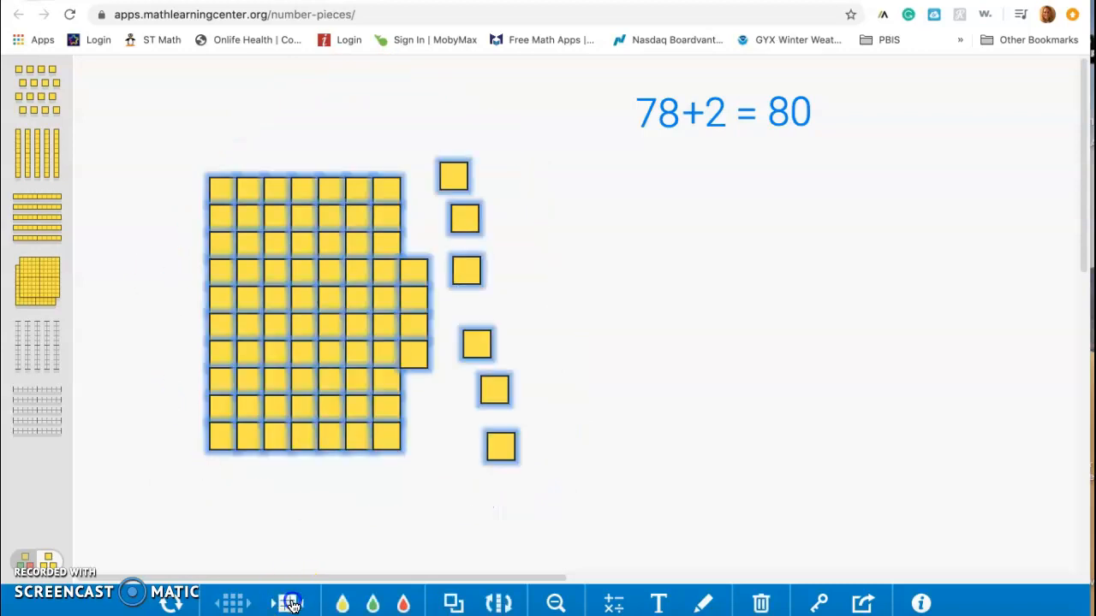
click(288, 603)
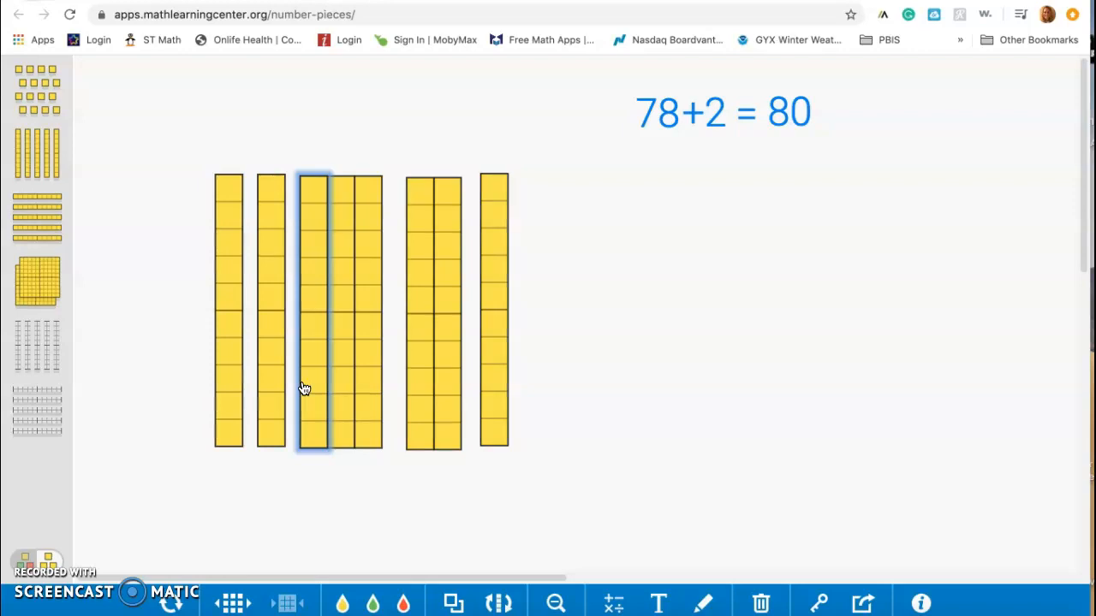
mouse_move(466, 374)
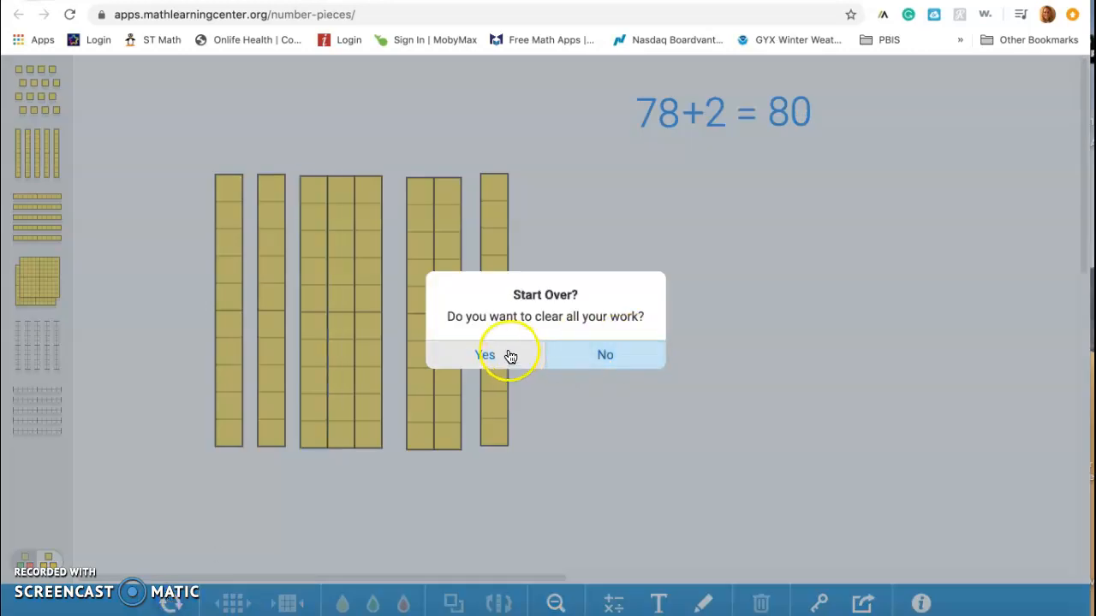
Step: Clear the workspace and drag single ones from the tray into a scattered group
click(485, 354)
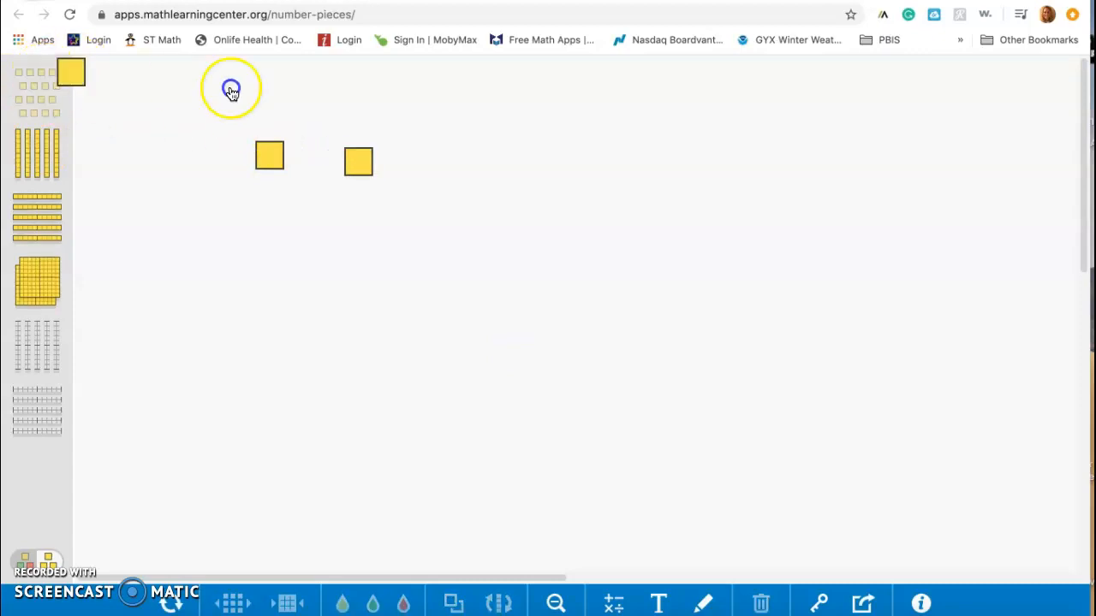
drag(72, 71, 252, 97)
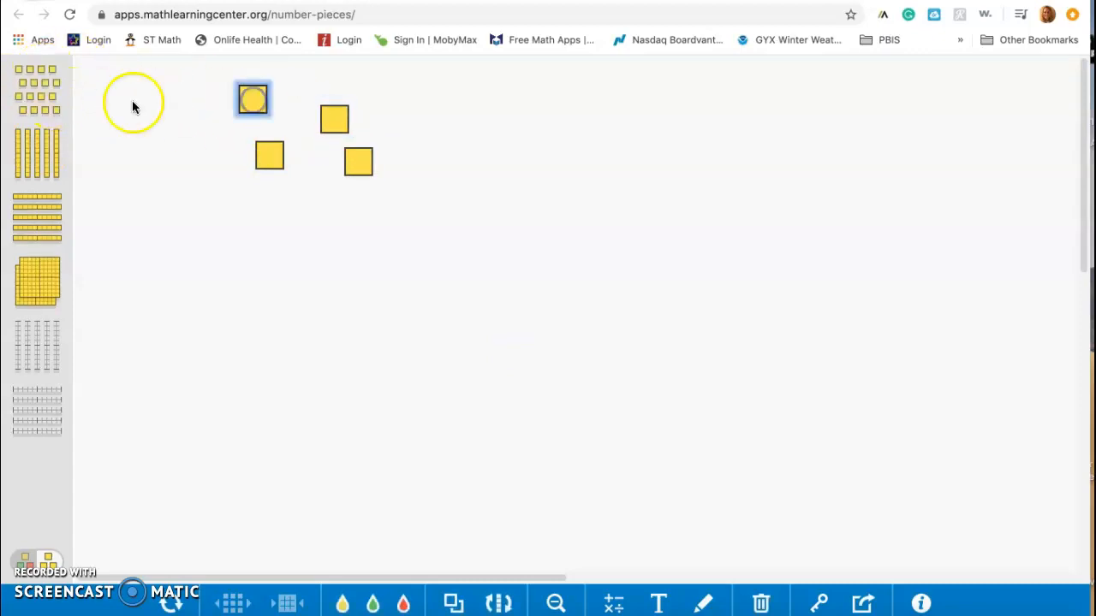
drag(252, 99, 178, 137)
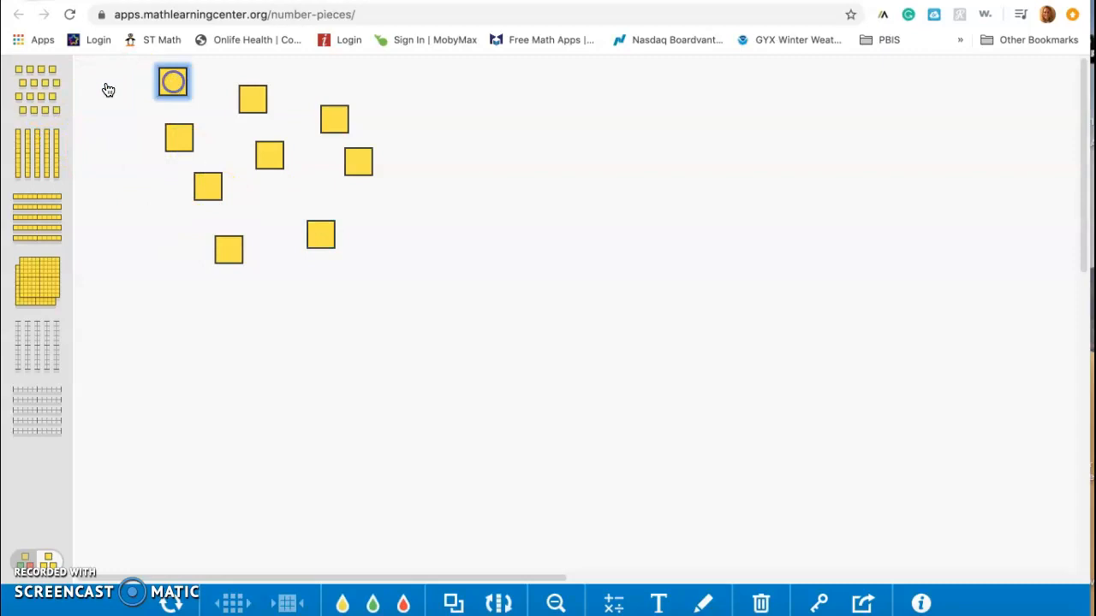
drag(172, 83, 334, 311)
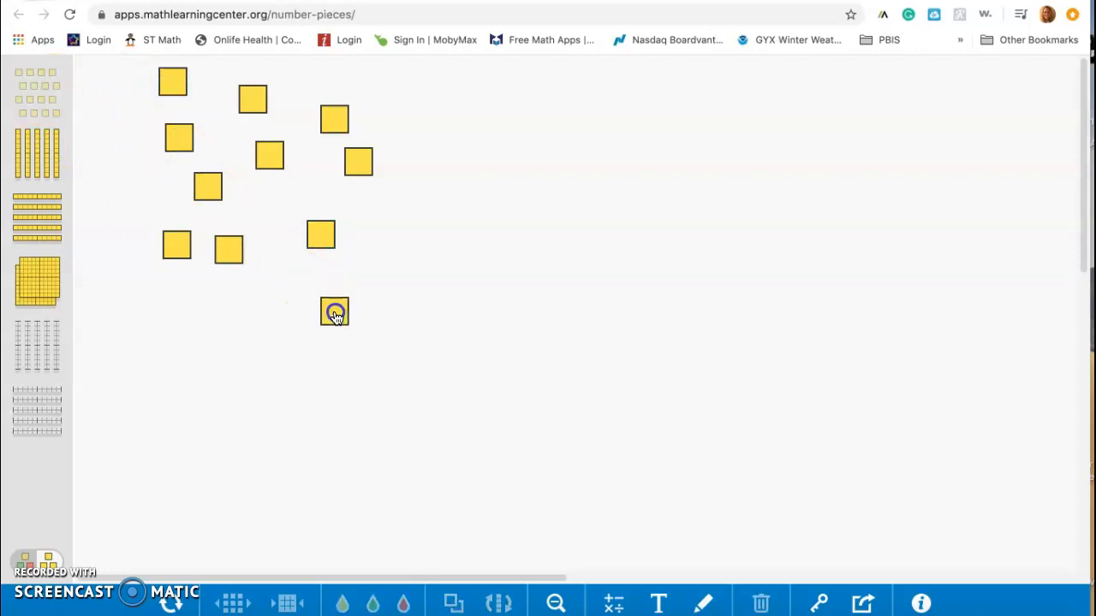
drag(334, 312, 260, 349)
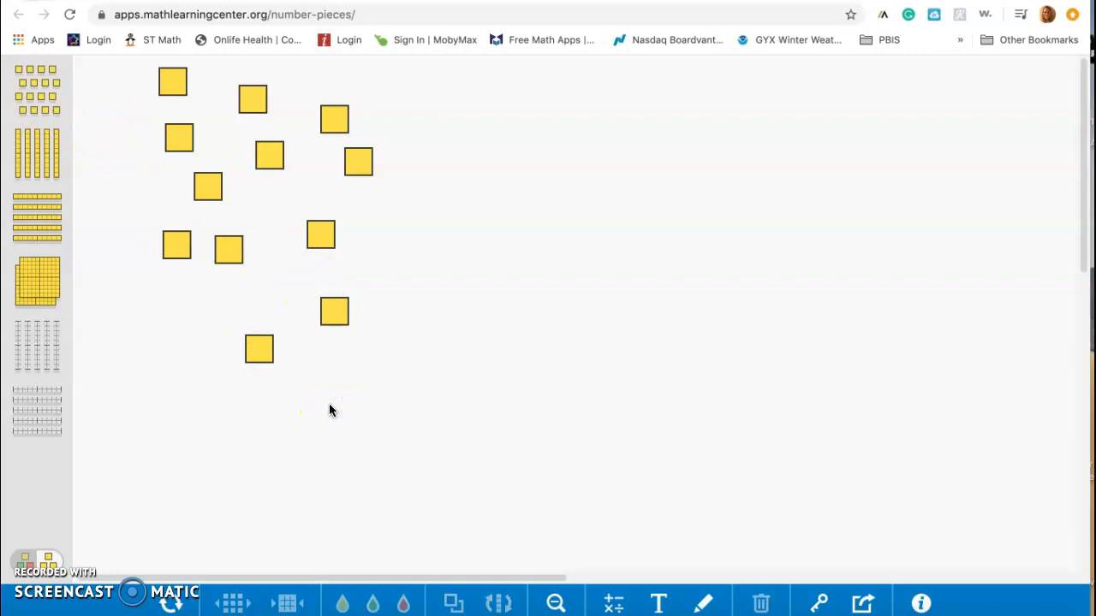
Step: Lasso all the ones and regroup ten of them into a rod
drag(221, 380, 380, 383)
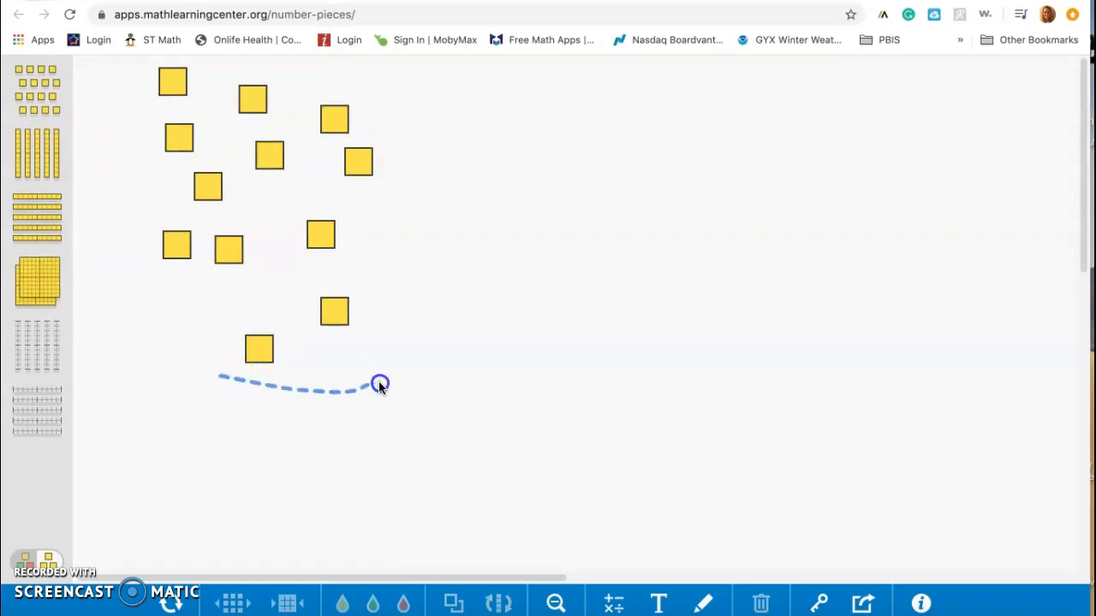
drag(381, 384, 140, 58)
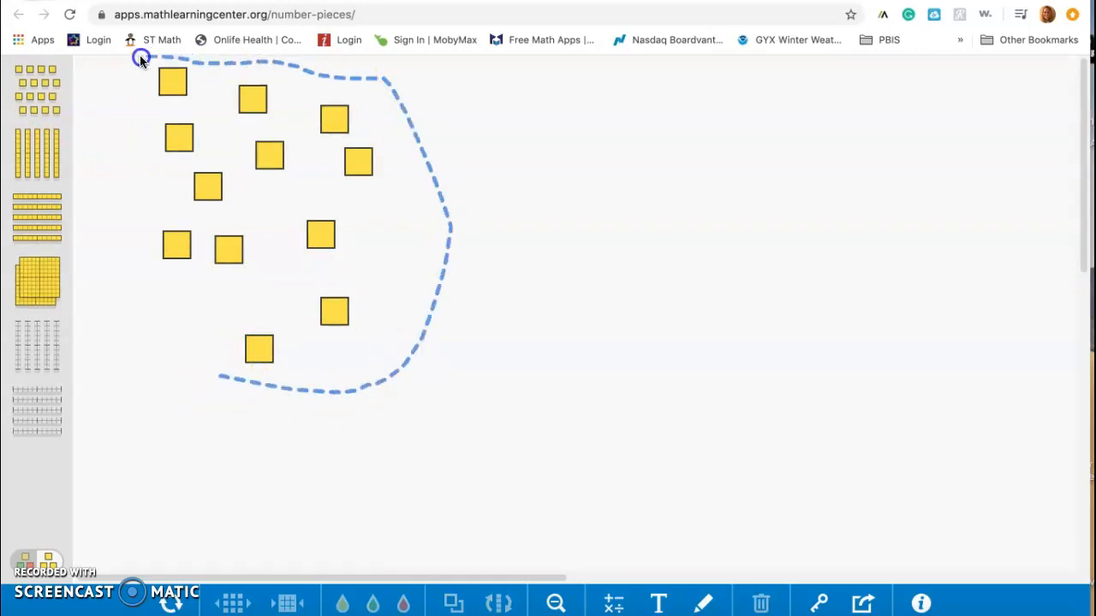
drag(140, 58, 199, 369)
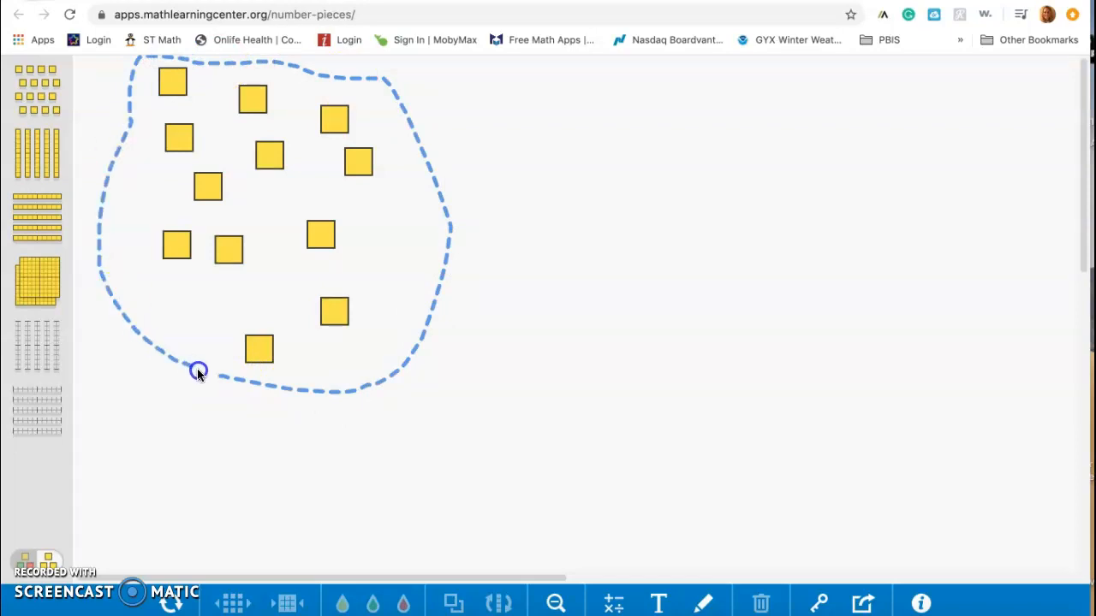
click(224, 377)
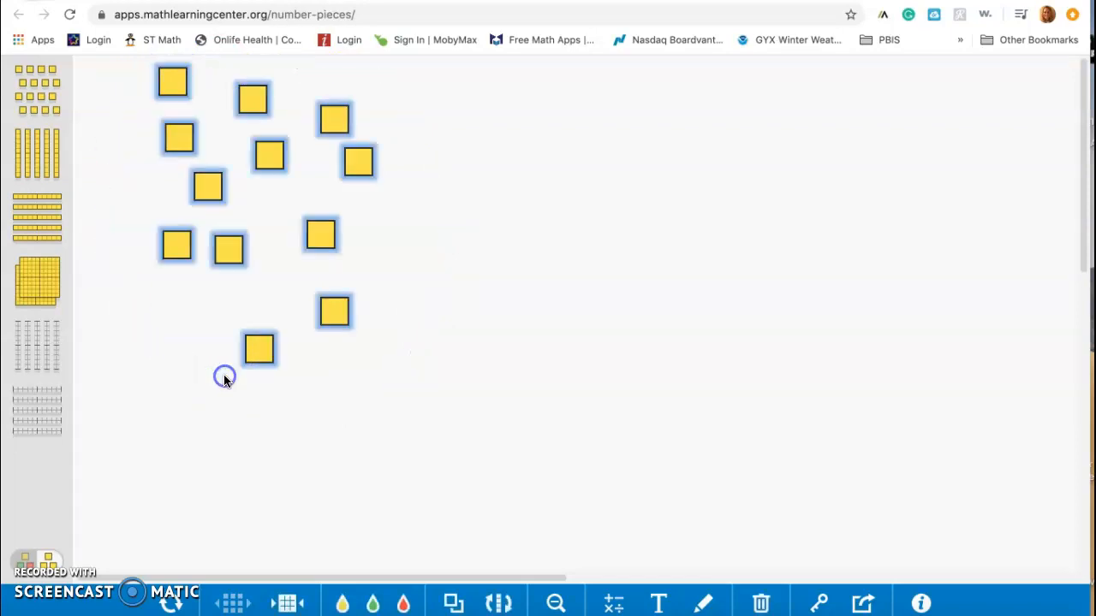
click(287, 603)
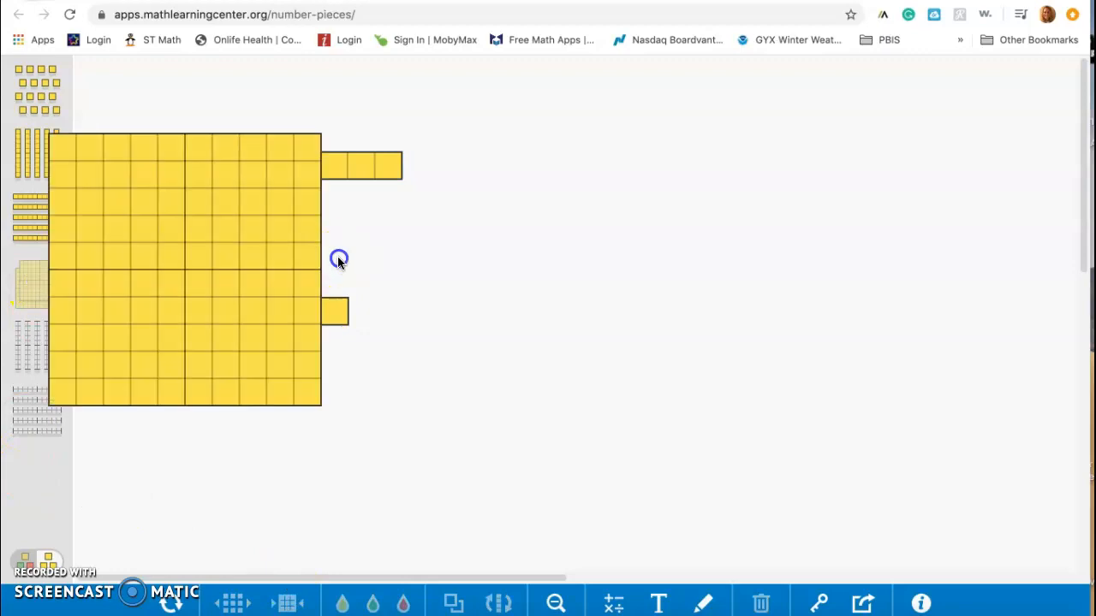
Step: Drag the hundred square to the right and choose the coloured place-value piece set
drag(185, 265, 611, 271)
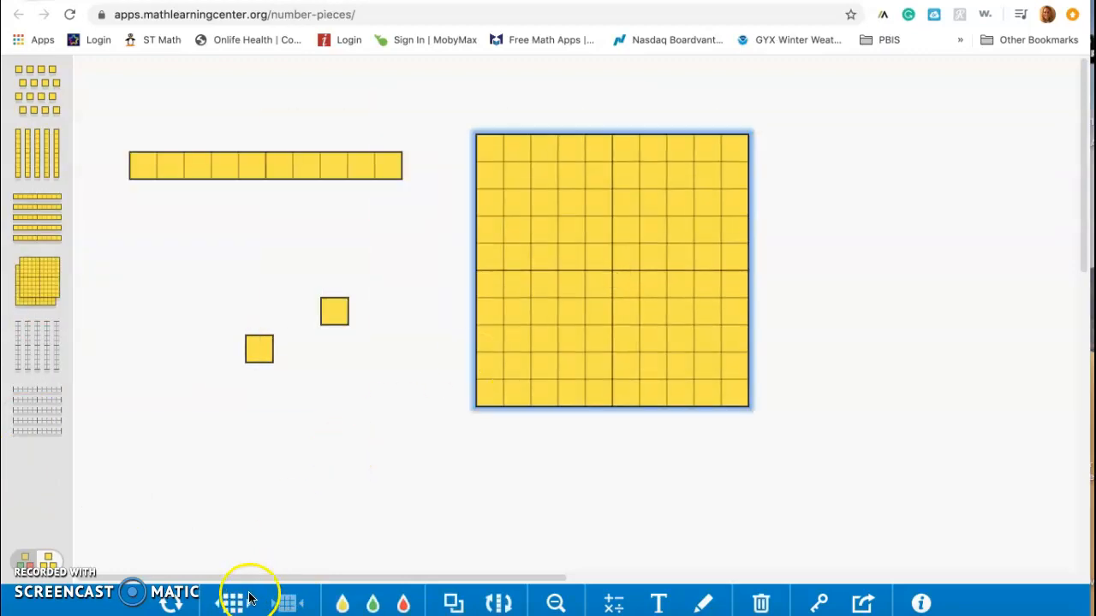
click(233, 603)
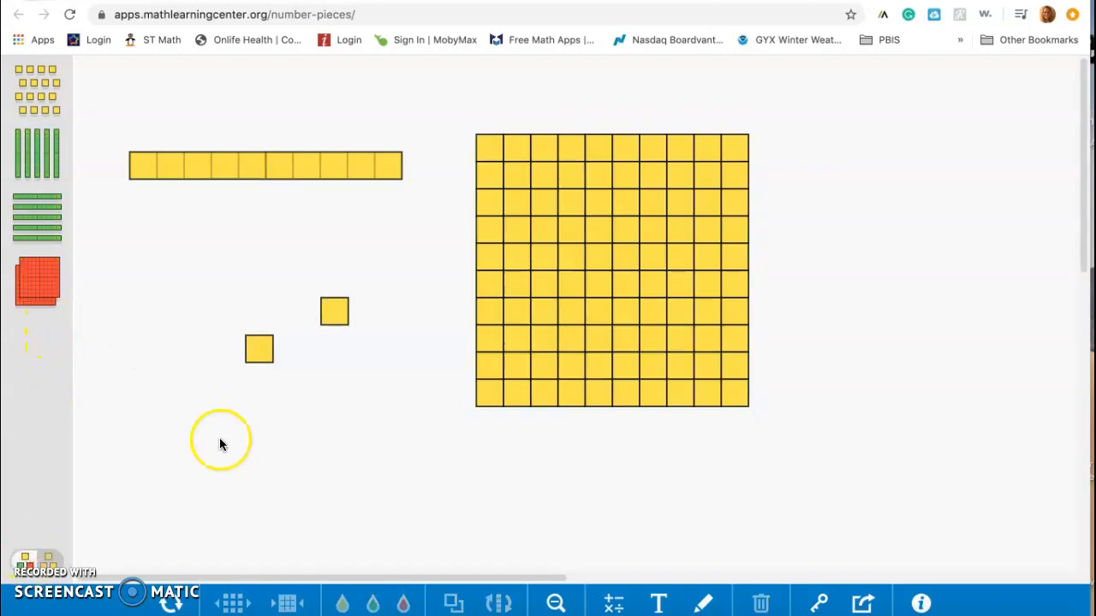
mouse_move(144, 209)
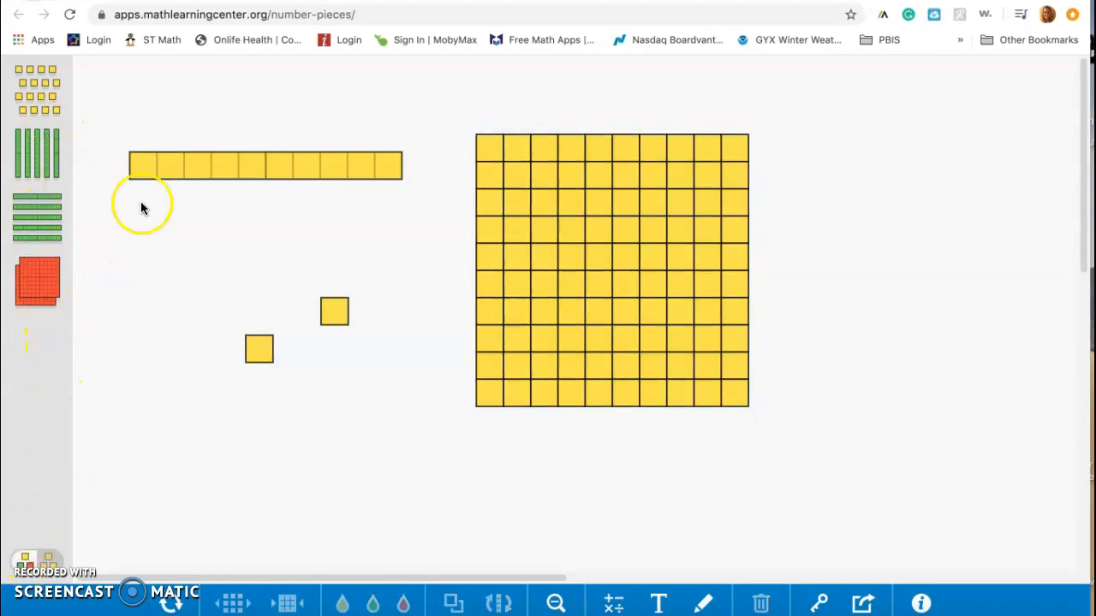
mouse_move(339, 376)
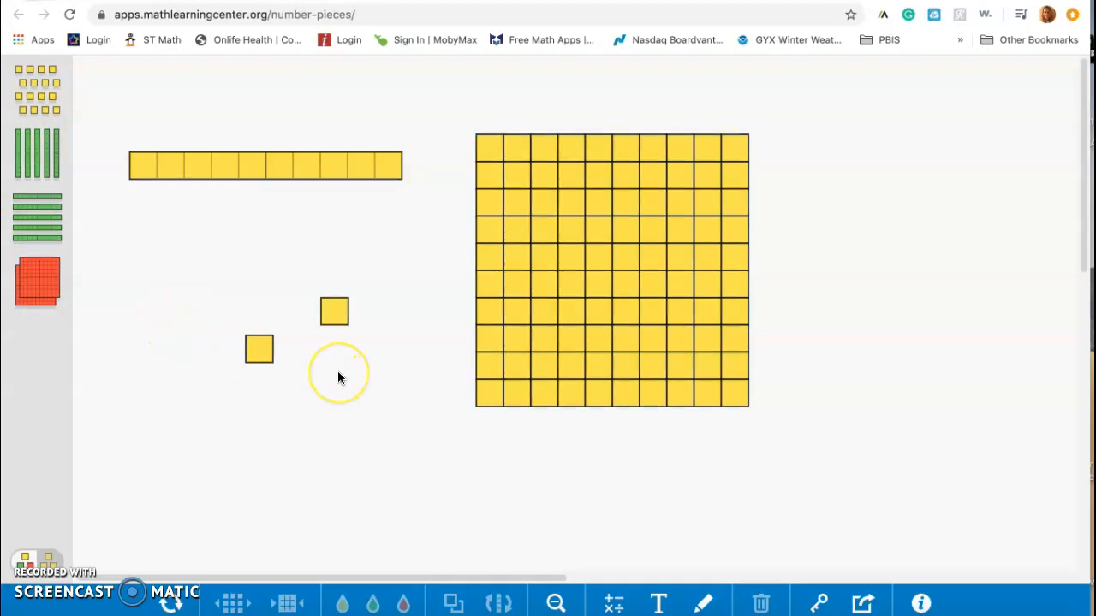
Step: Clear the whole workspace via the trash and confirm with Yes
click(339, 373)
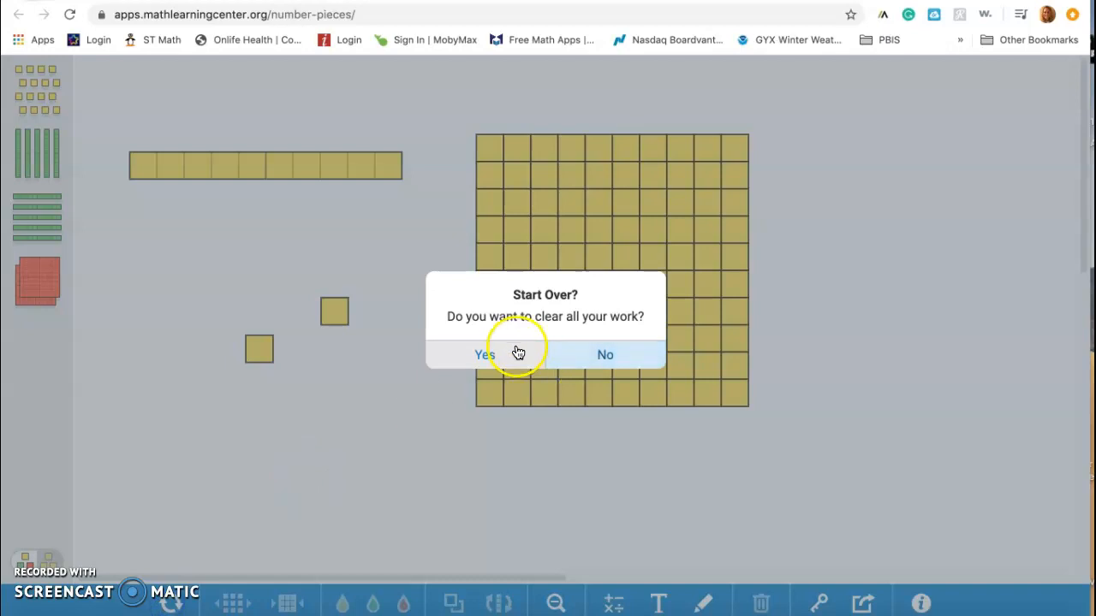
click(485, 355)
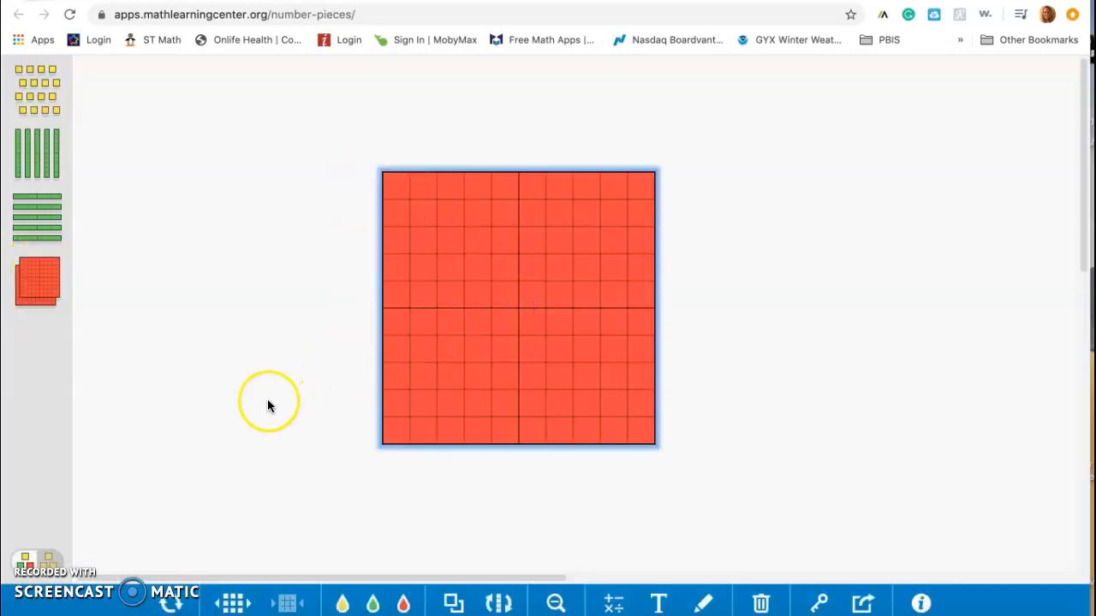
mouse_move(226, 510)
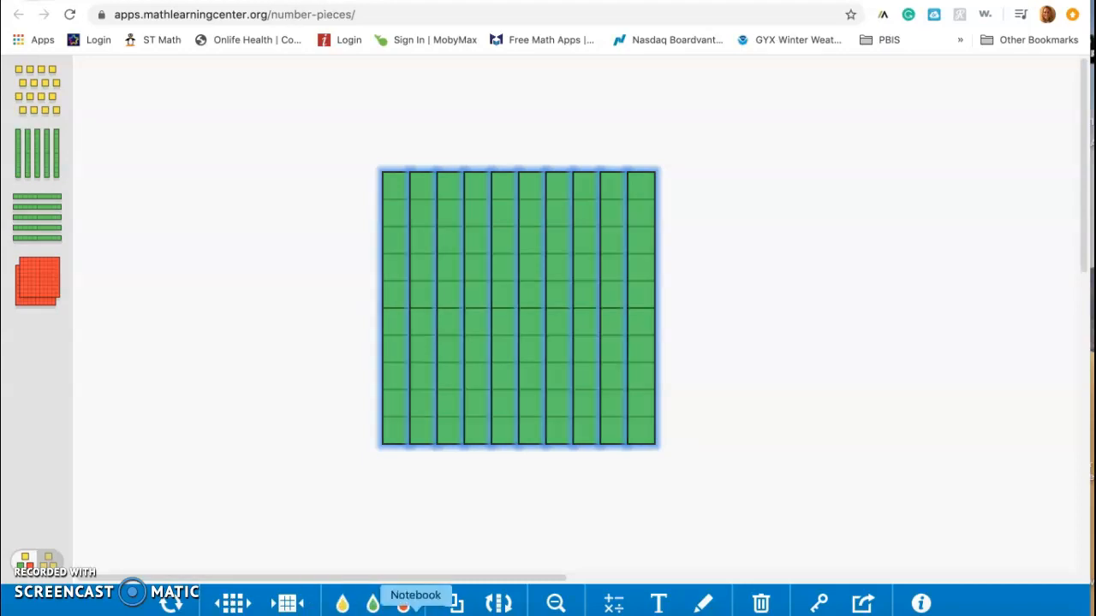
mouse_move(448, 603)
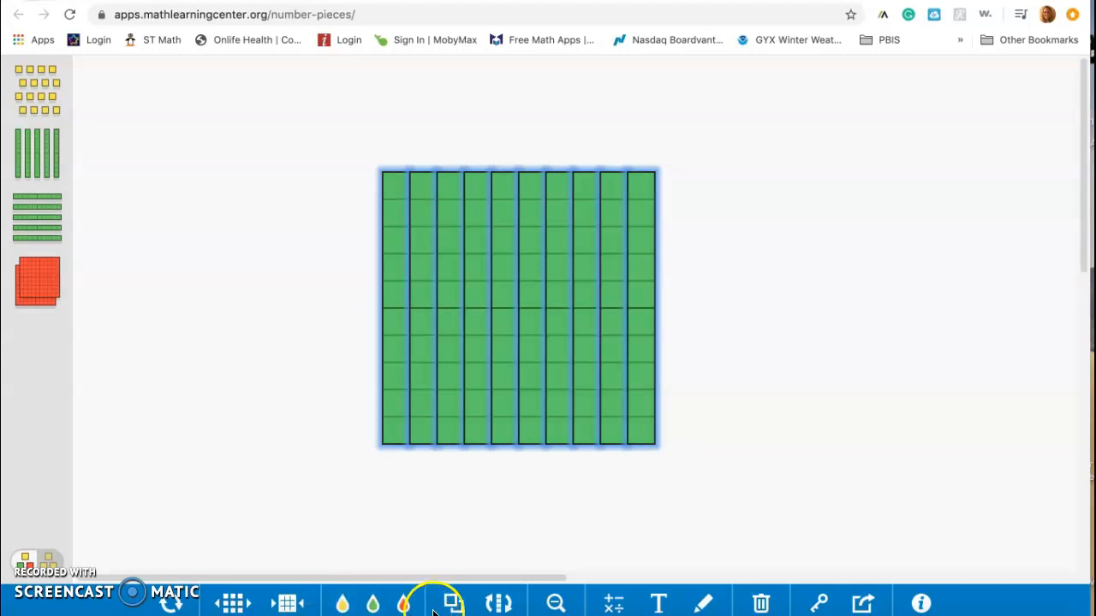
mouse_move(452, 603)
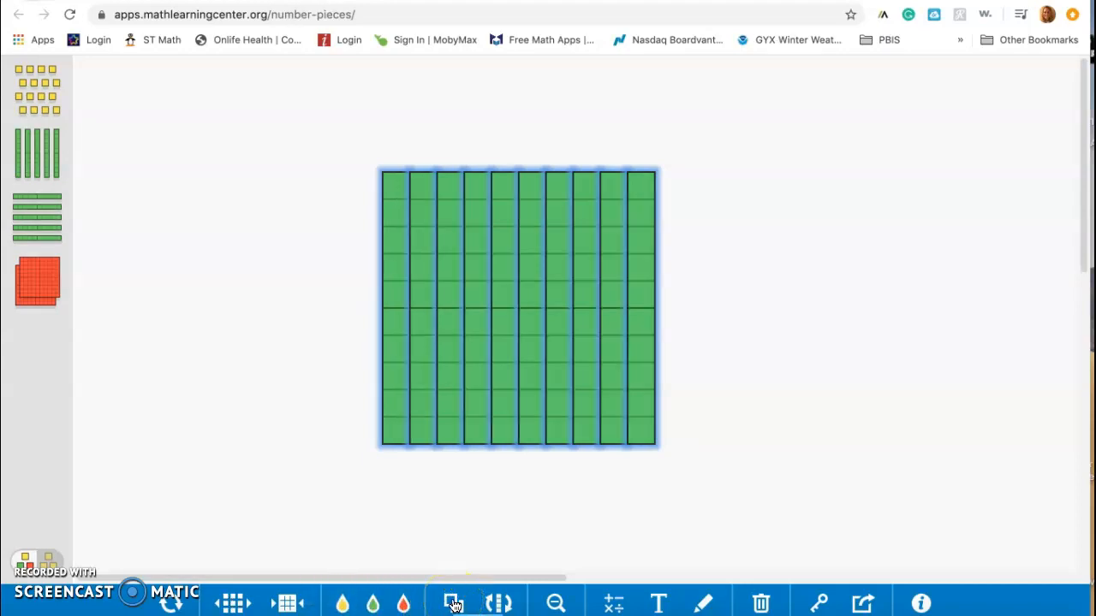
Step: Duplicate the ten green rods, shrink the view of both hundreds, and begin a number label
click(452, 603)
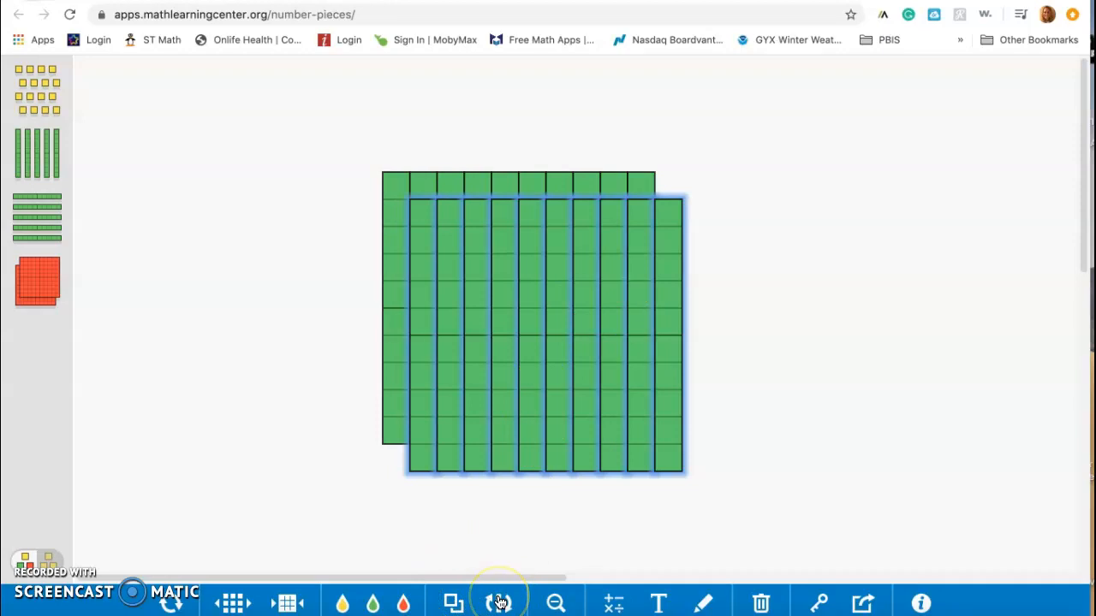
click(500, 603)
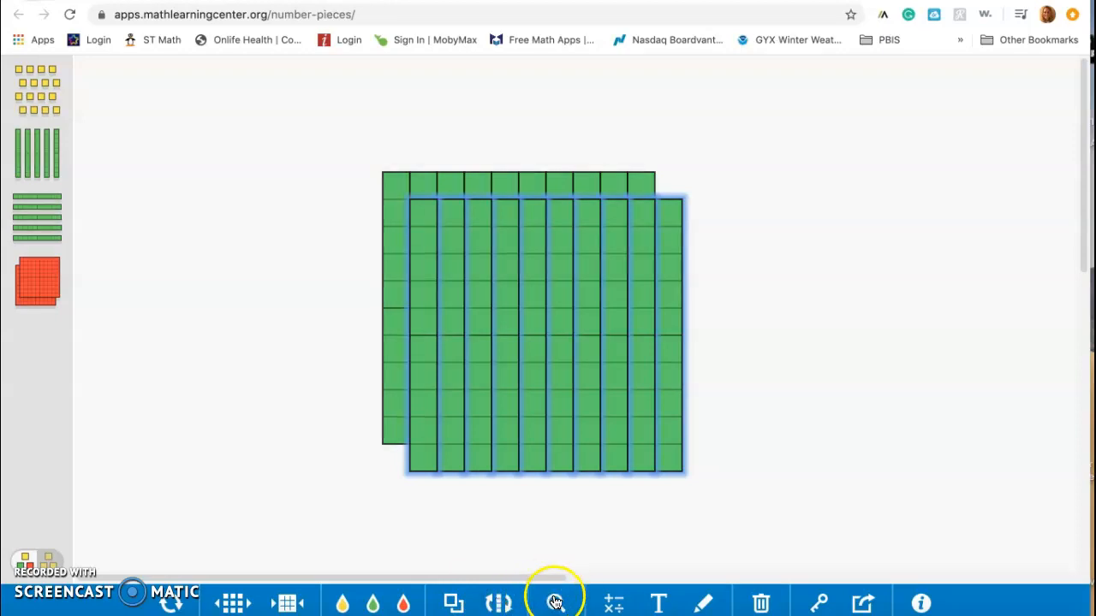
drag(531, 334, 305, 192)
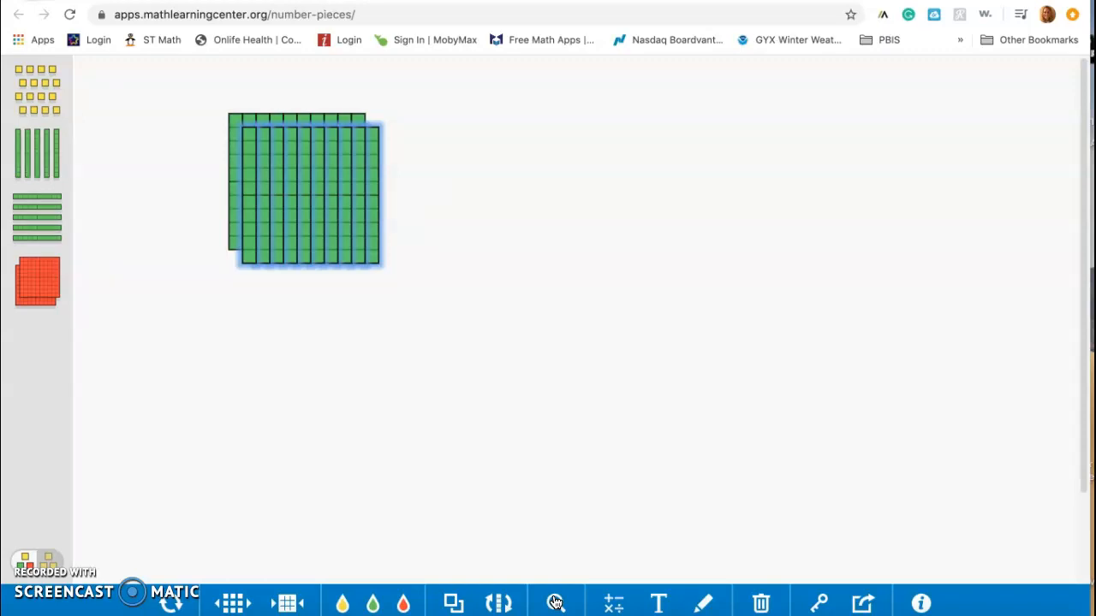
click(613, 602)
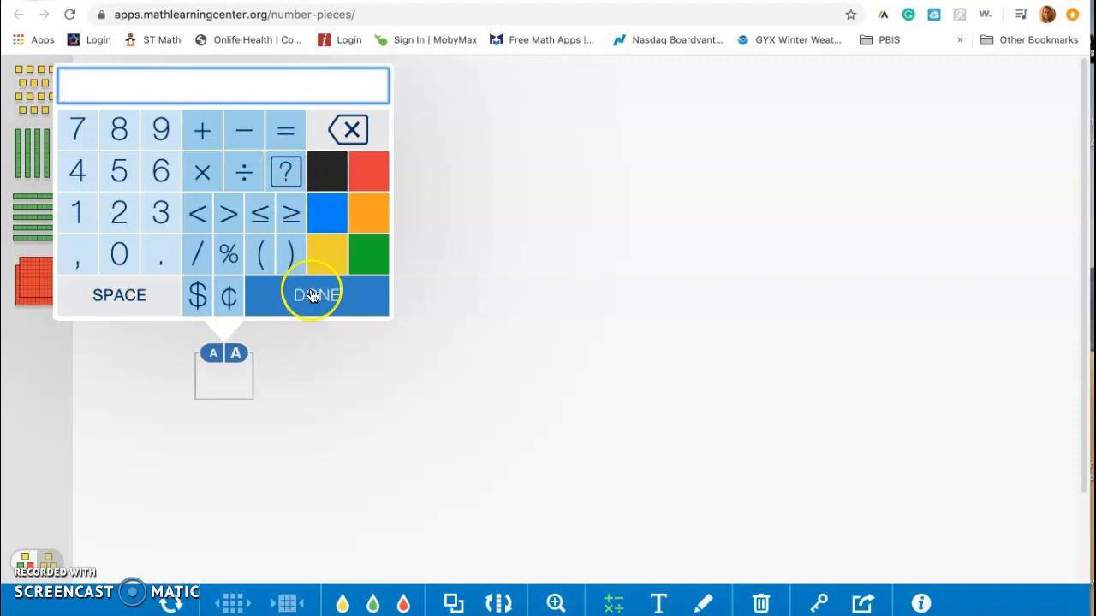
Step: Drop the empty number label and write the text label 'I am learning about tens and ones'
click(315, 294)
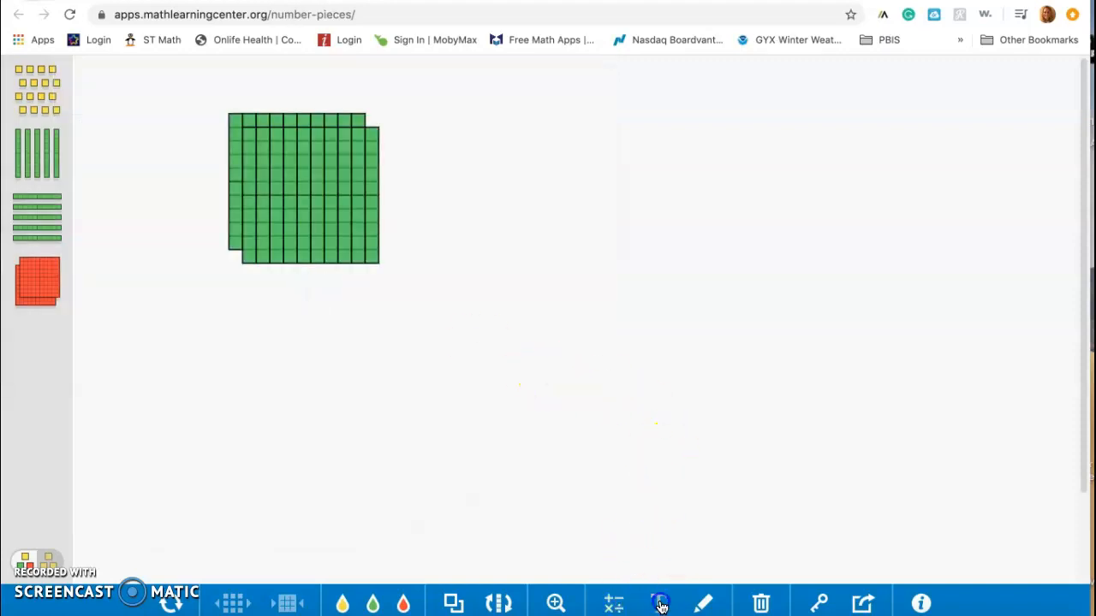
click(661, 603)
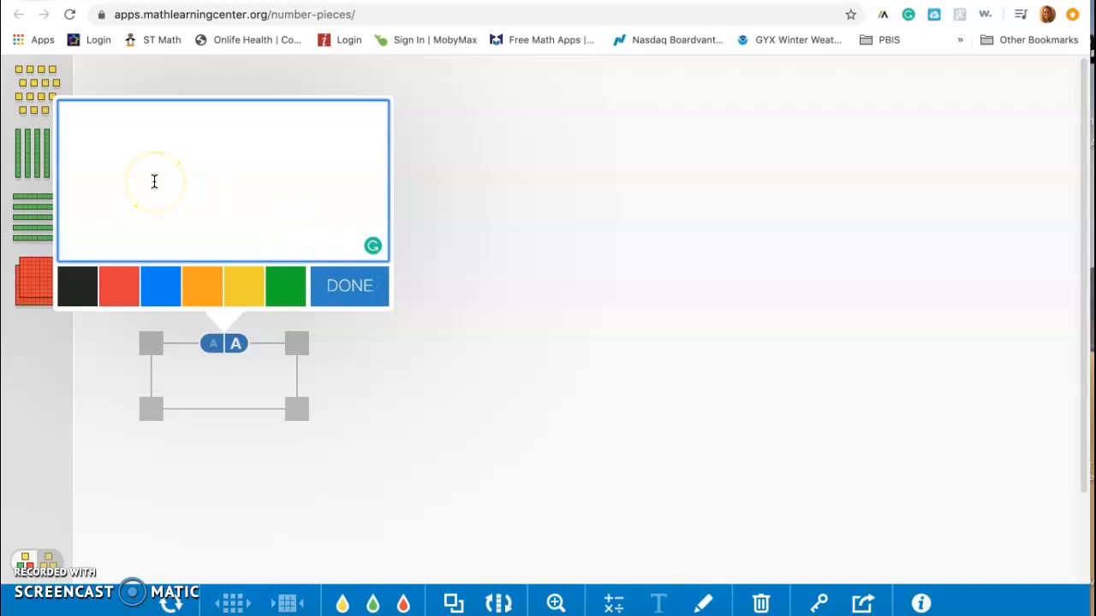
text(I am)
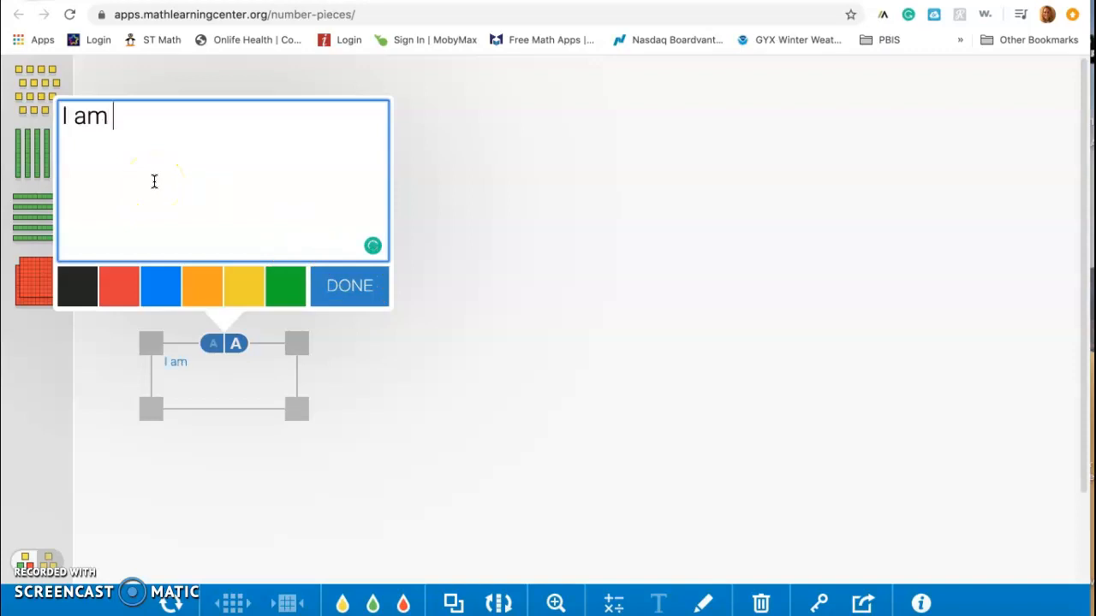
text(learning about)
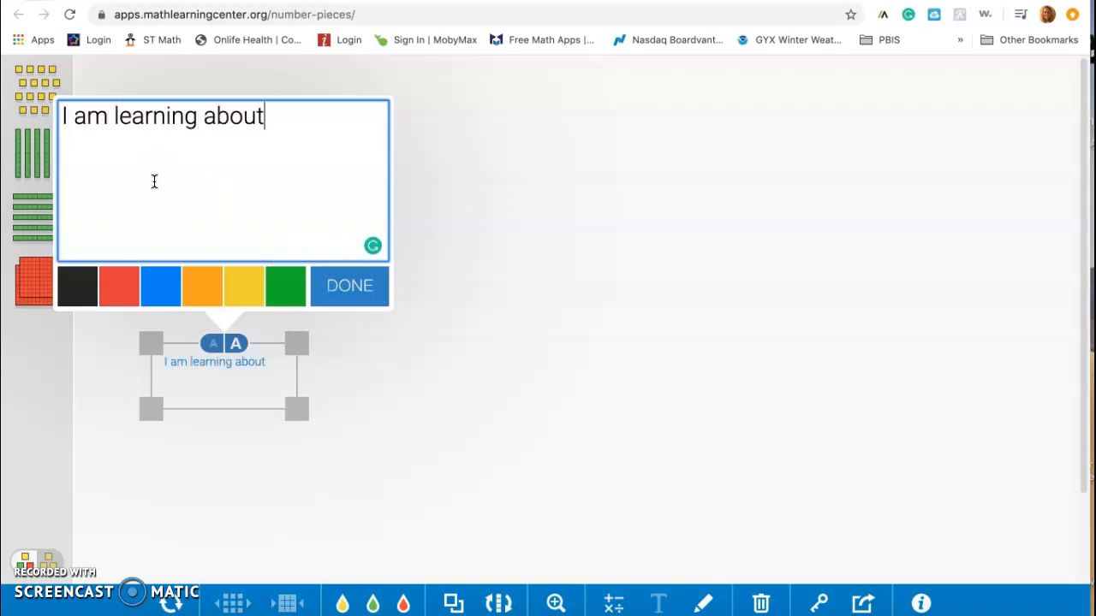
text(tens and)
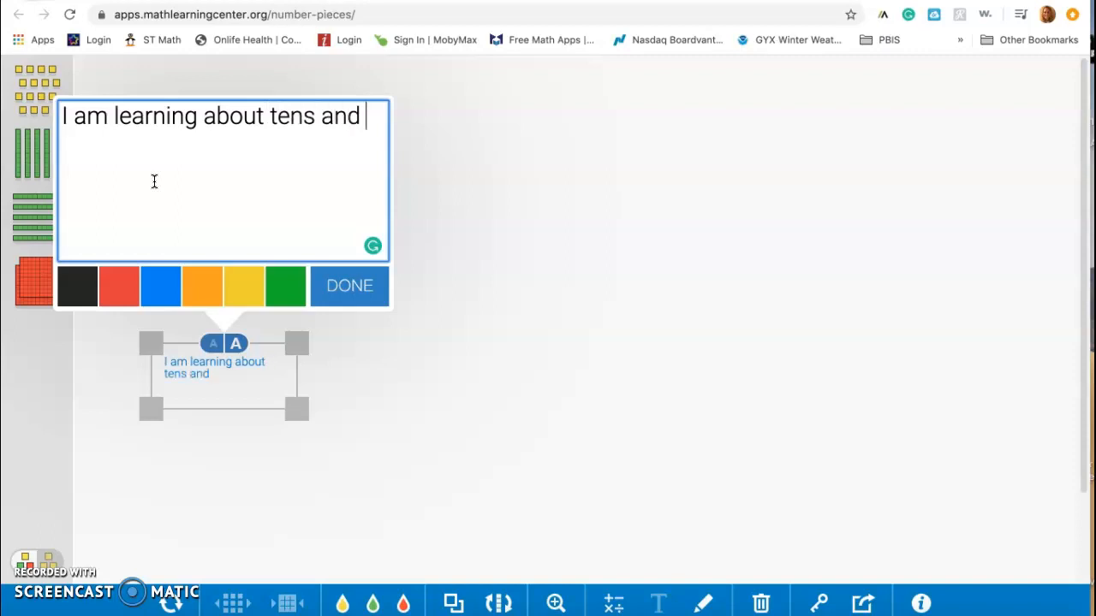
text(ones)
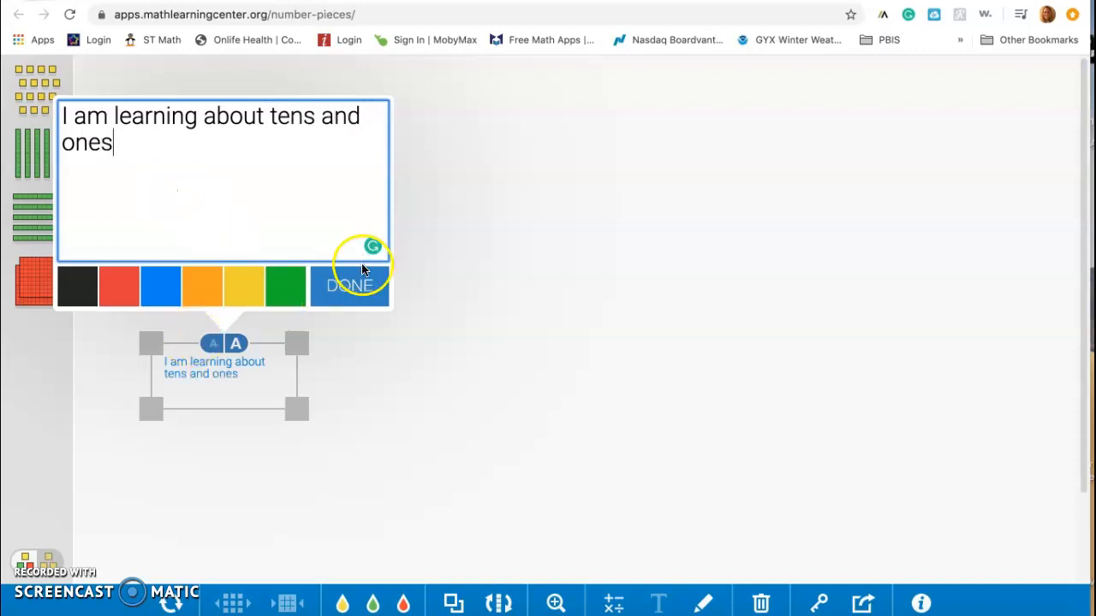
Step: Finish the label with DONE and pick up the freehand pen
click(350, 284)
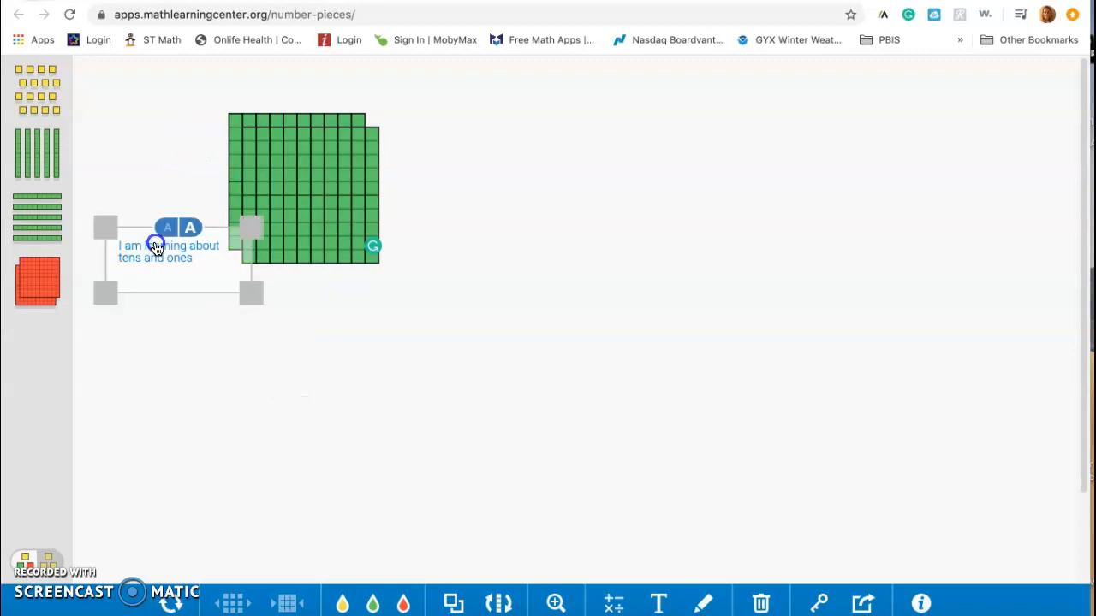
click(181, 286)
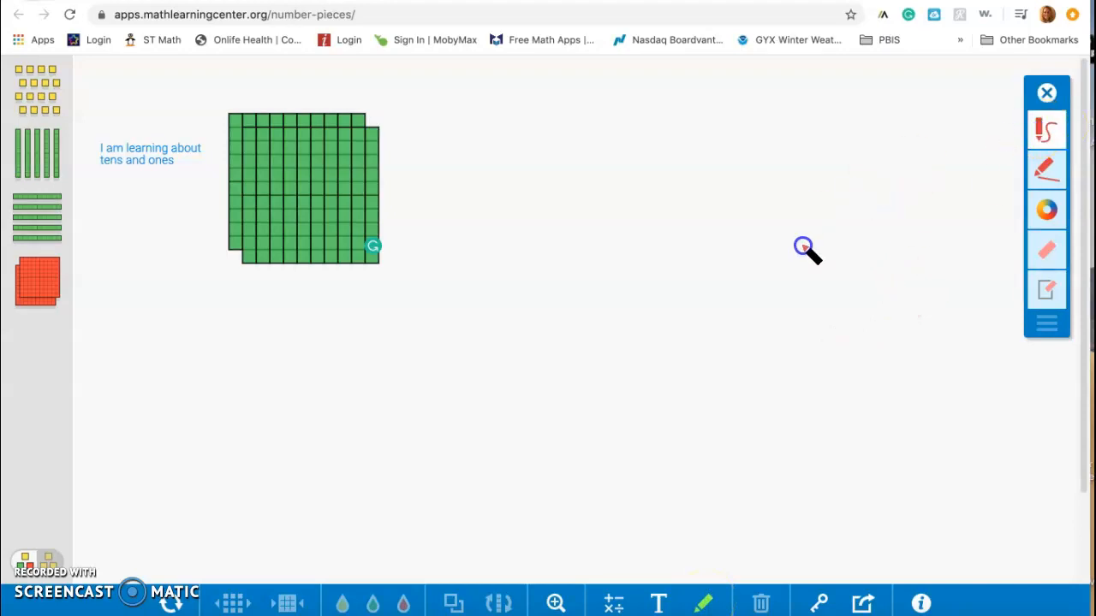
mouse_move(483, 243)
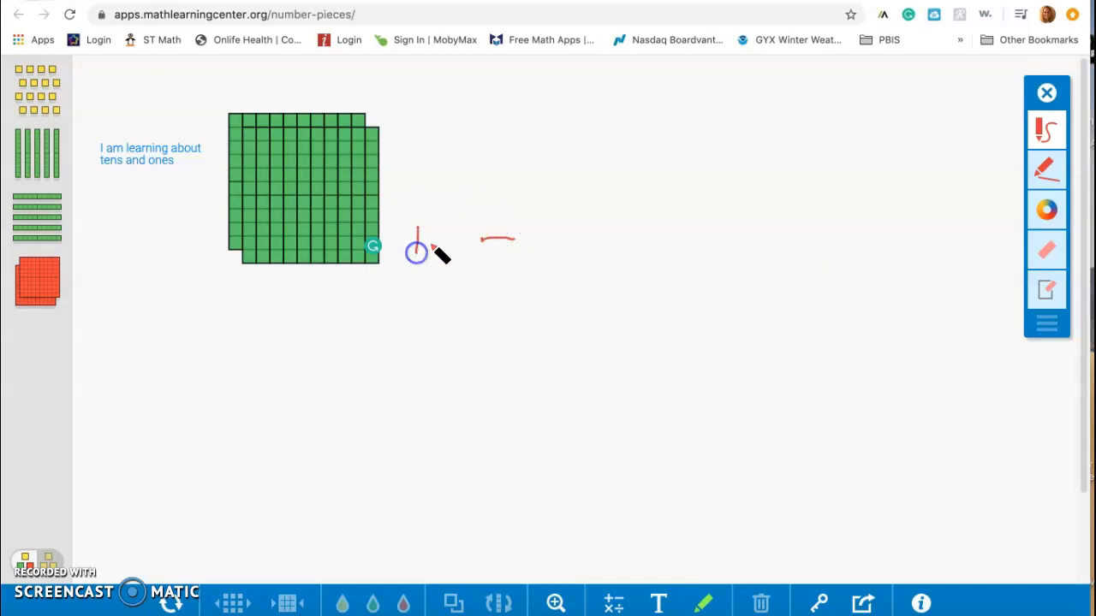
Step: Handwrite the sum 100+100=200 beside the hundreds squares with the pen
drag(415, 254, 463, 239)
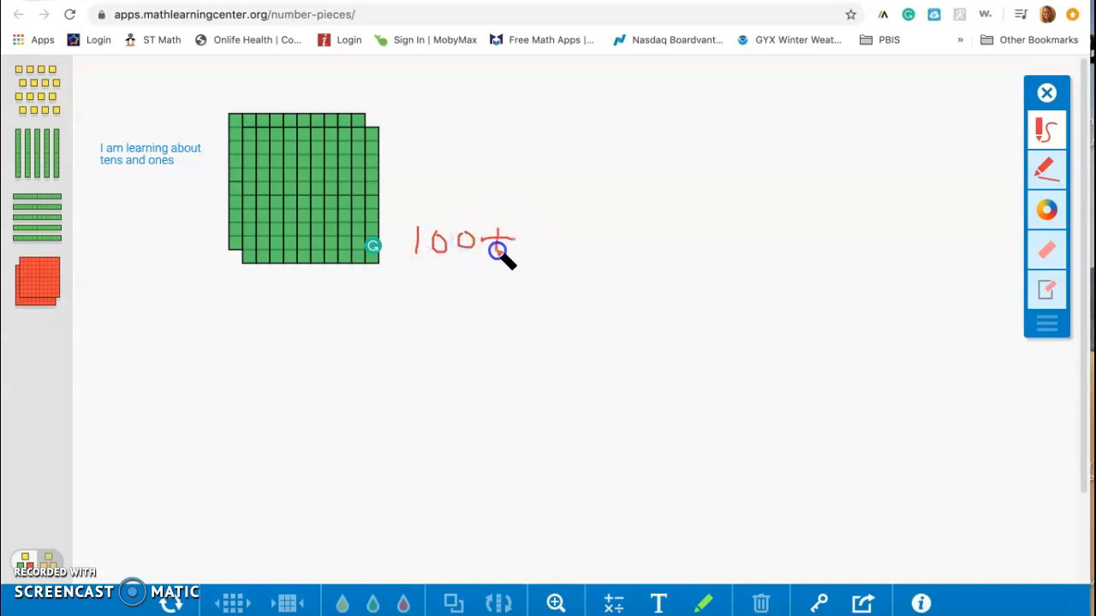
drag(531, 240, 574, 248)
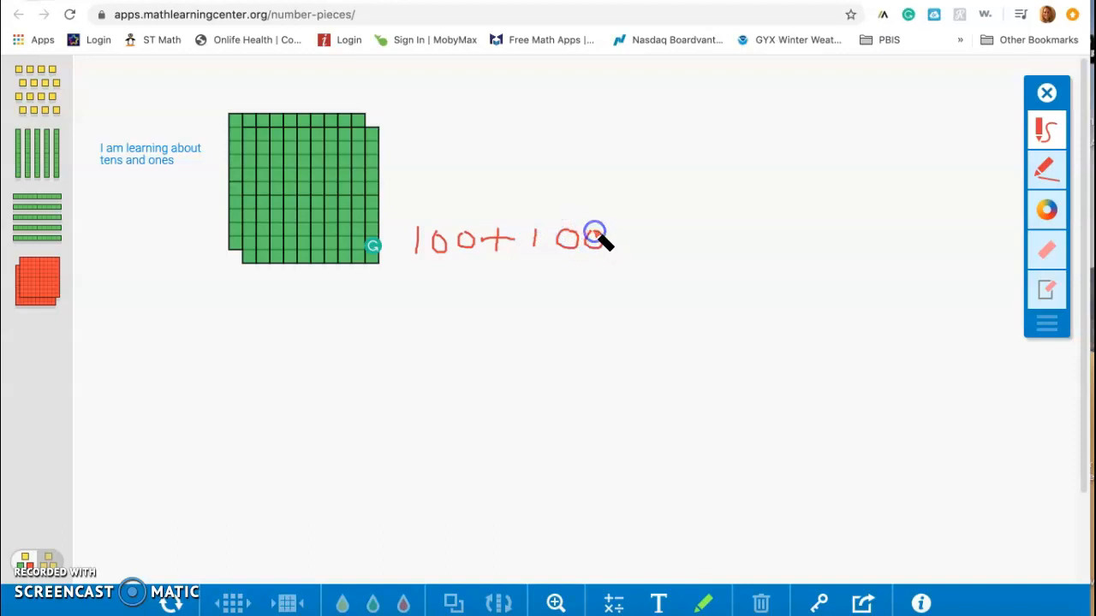
drag(596, 238, 642, 243)
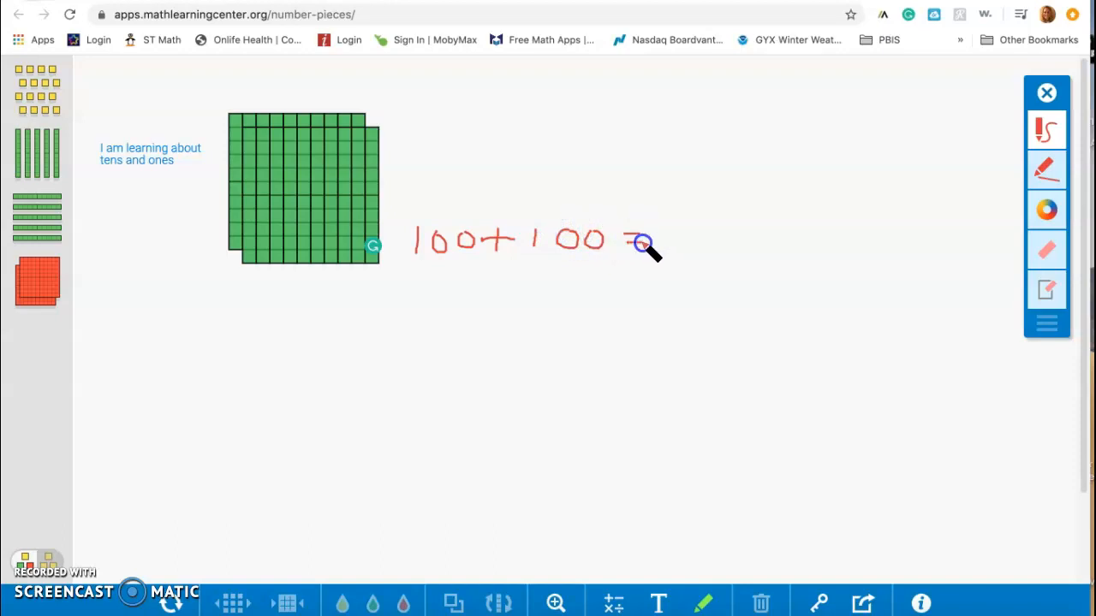
drag(654, 231, 671, 253)
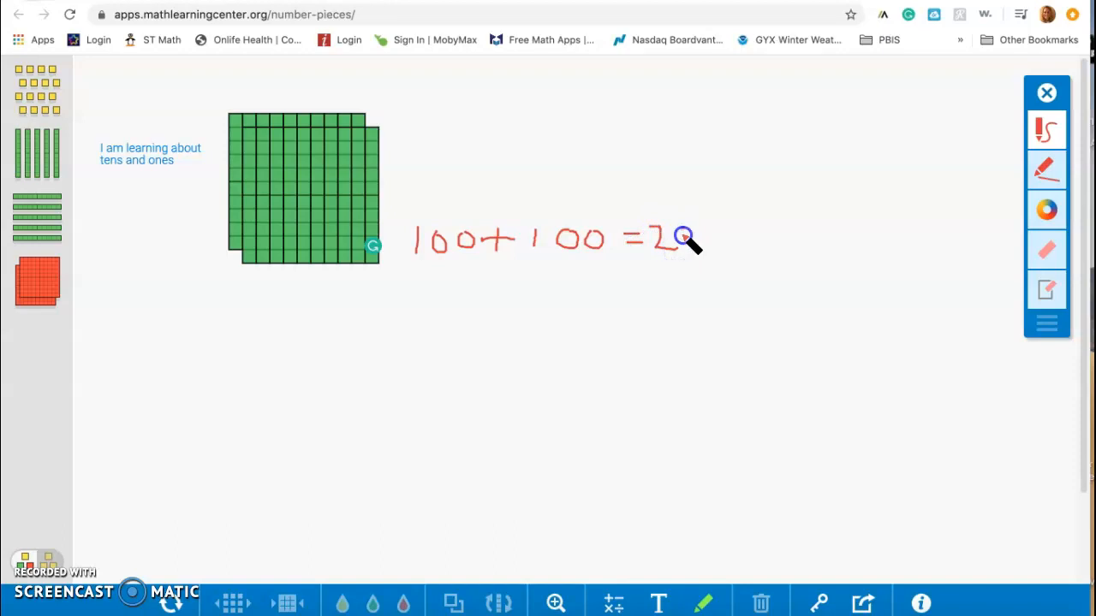
drag(685, 239, 733, 240)
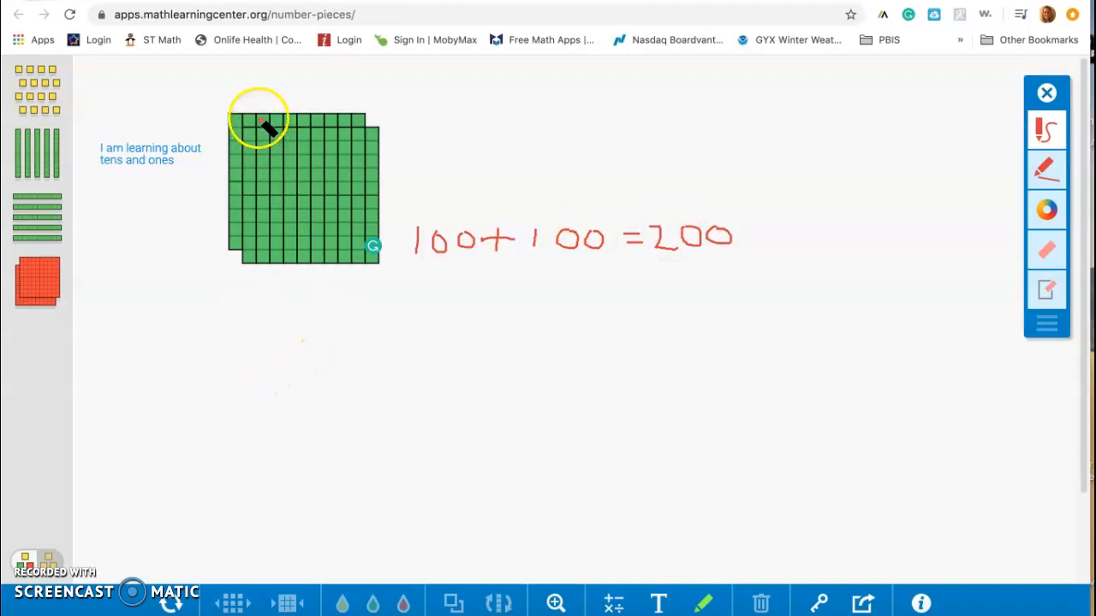
mouse_move(219, 363)
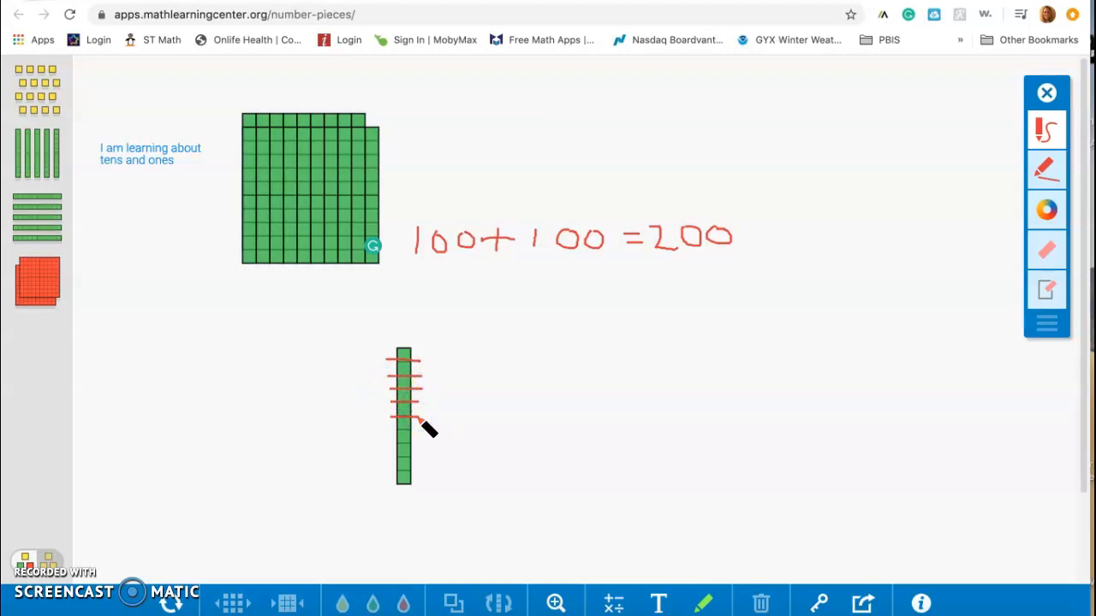
Step: Erase the ink and clear all drawing, confirming with Yes
click(1046, 209)
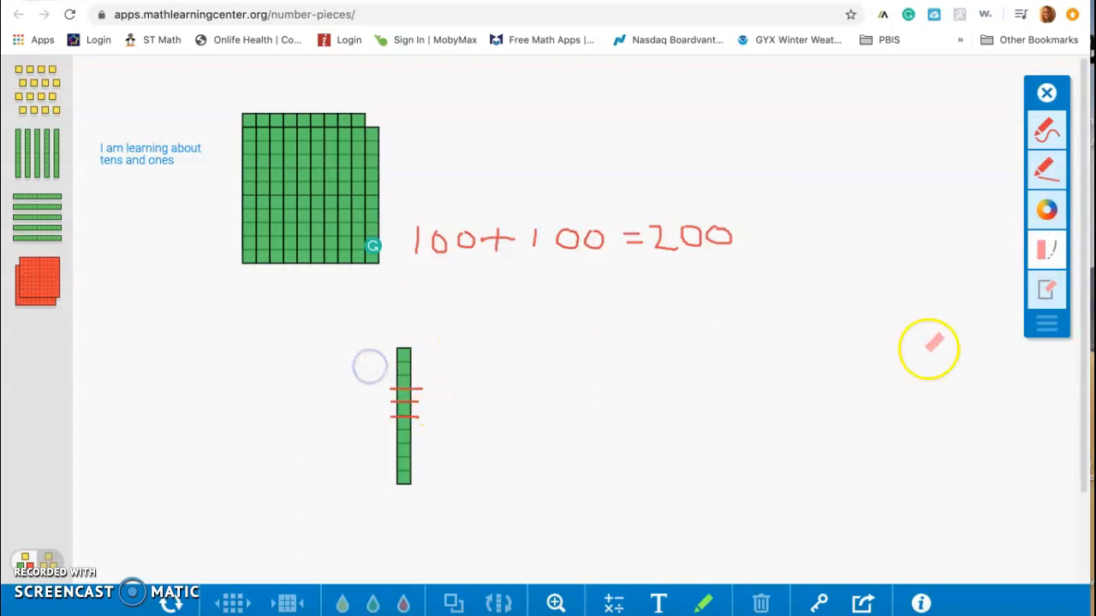
click(1046, 290)
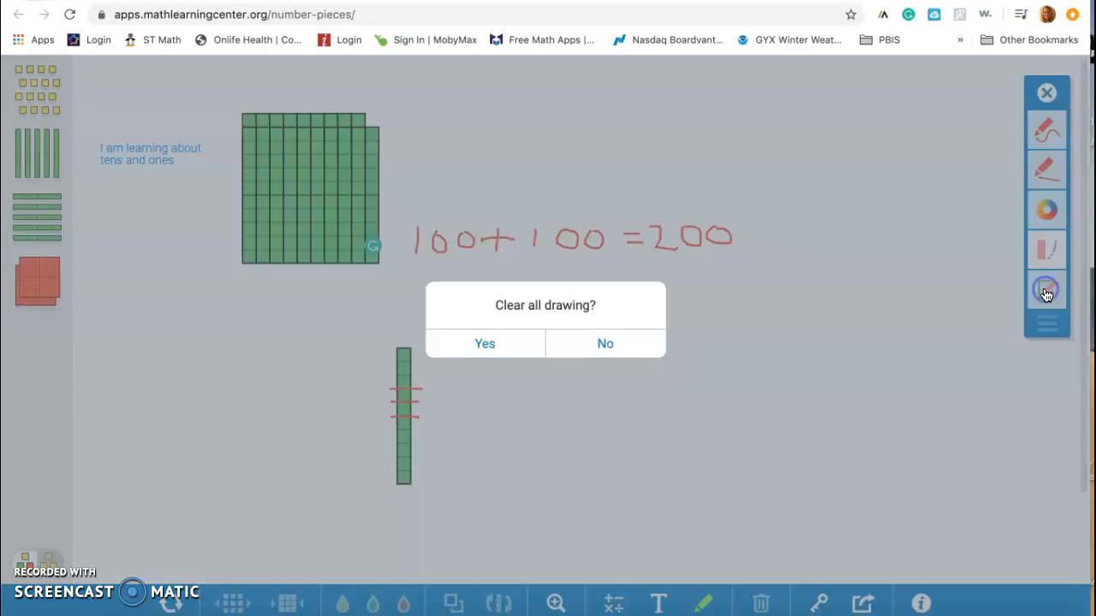
click(483, 343)
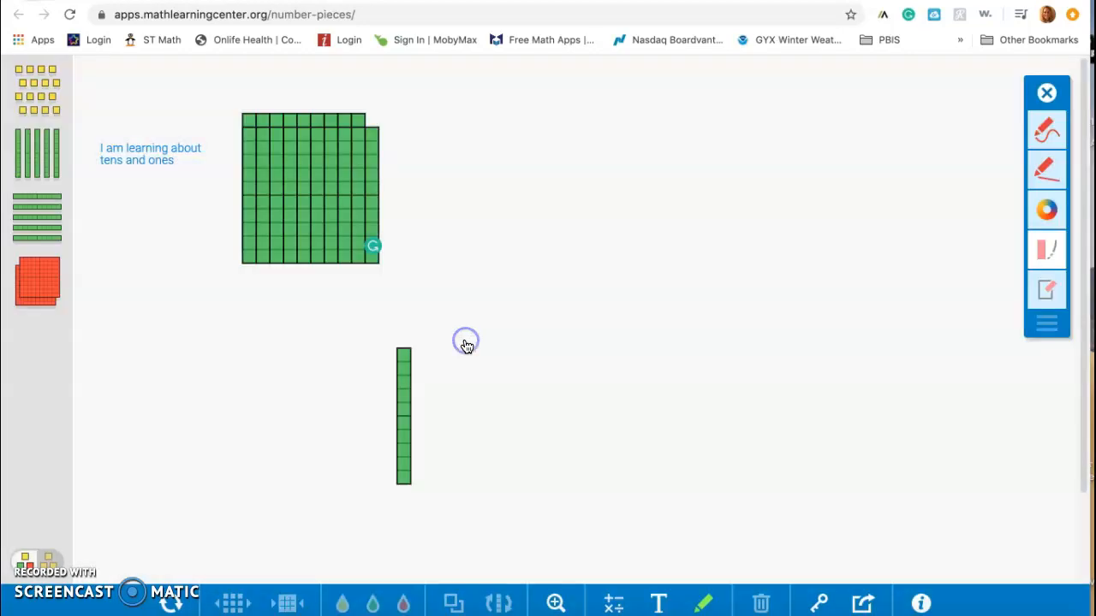
mouse_move(466, 346)
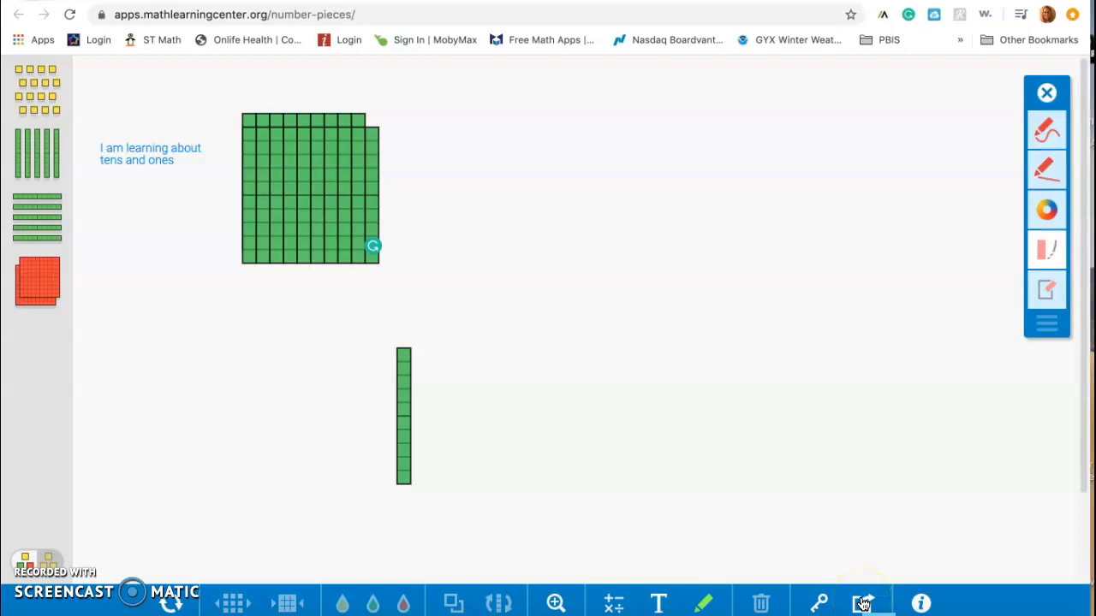
Step: Share the work via the Share Your Work panel, then dismiss it
click(863, 602)
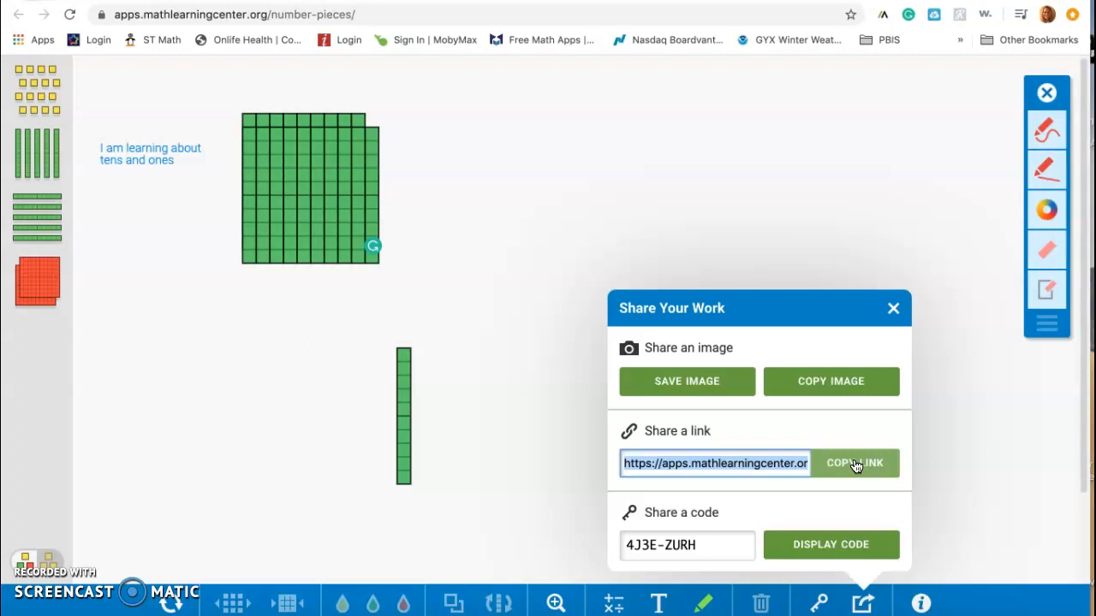
mouse_move(687, 380)
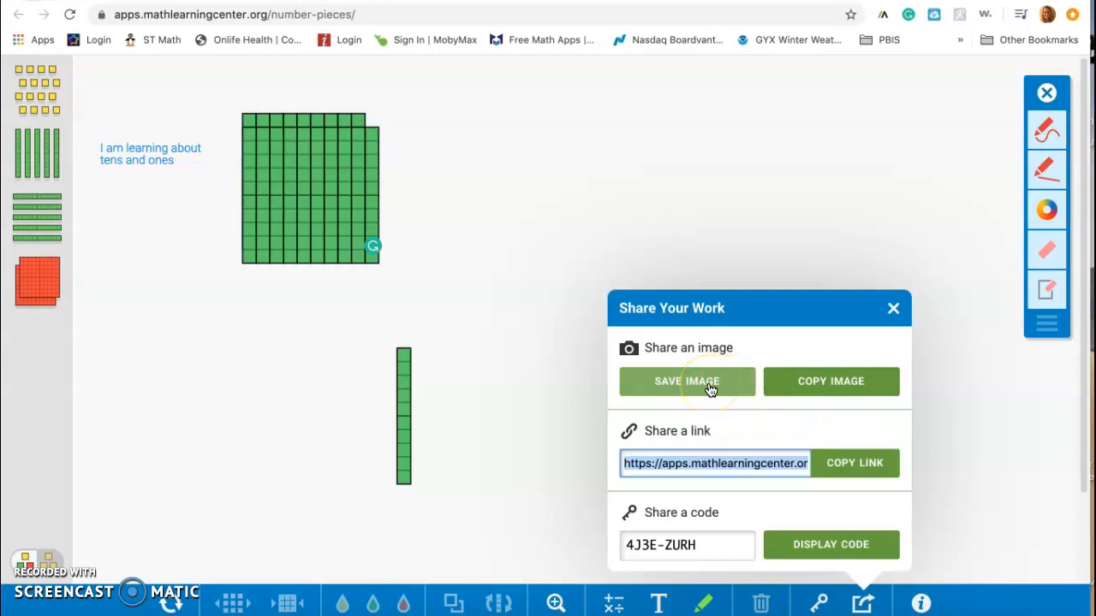
mouse_move(866, 380)
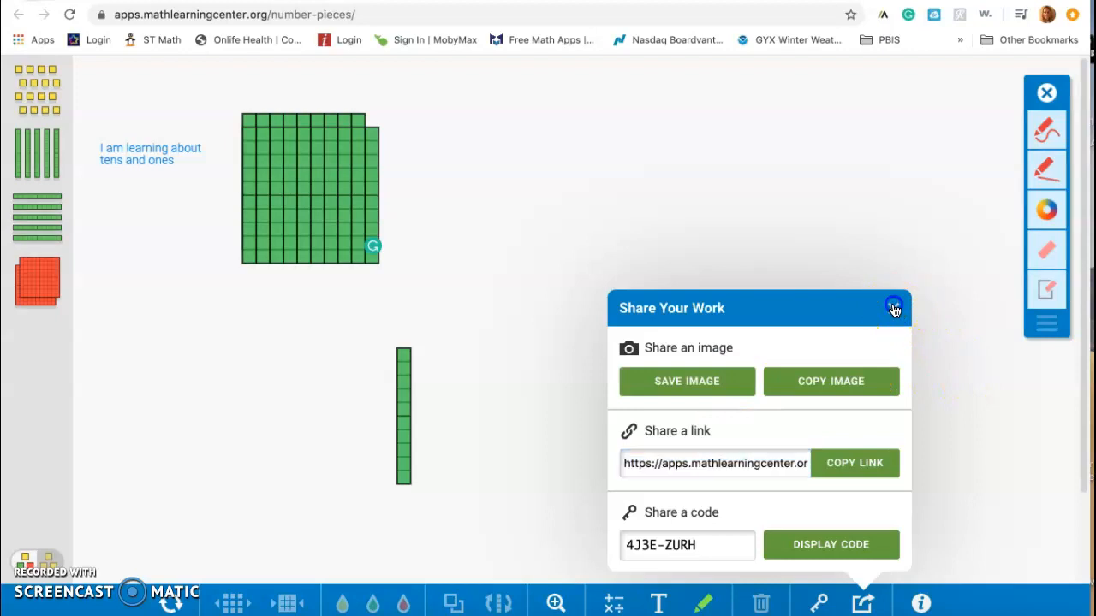
click(894, 308)
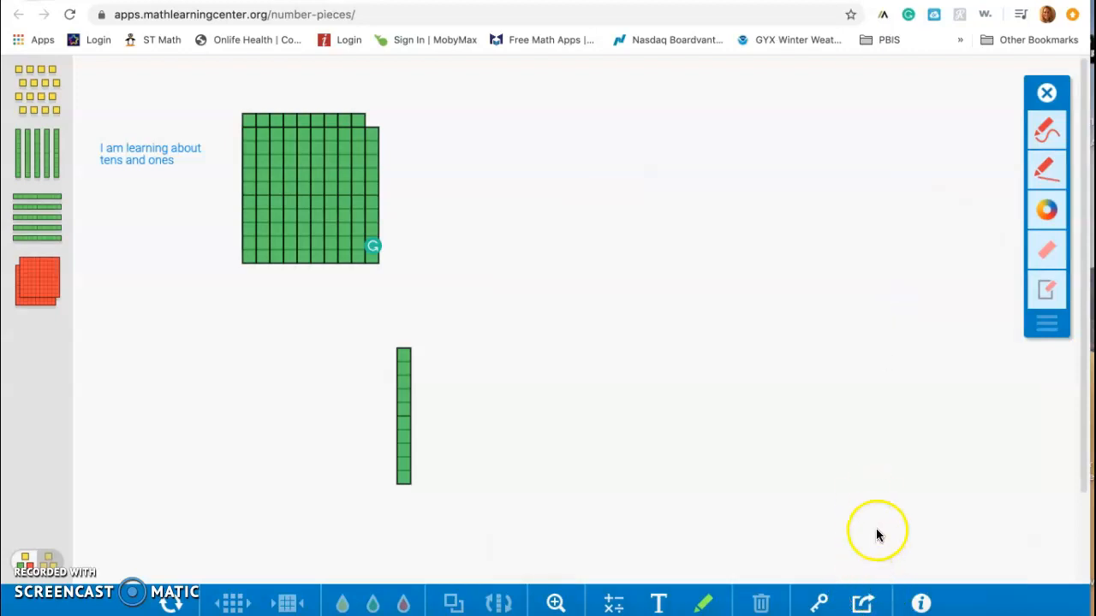
click(921, 603)
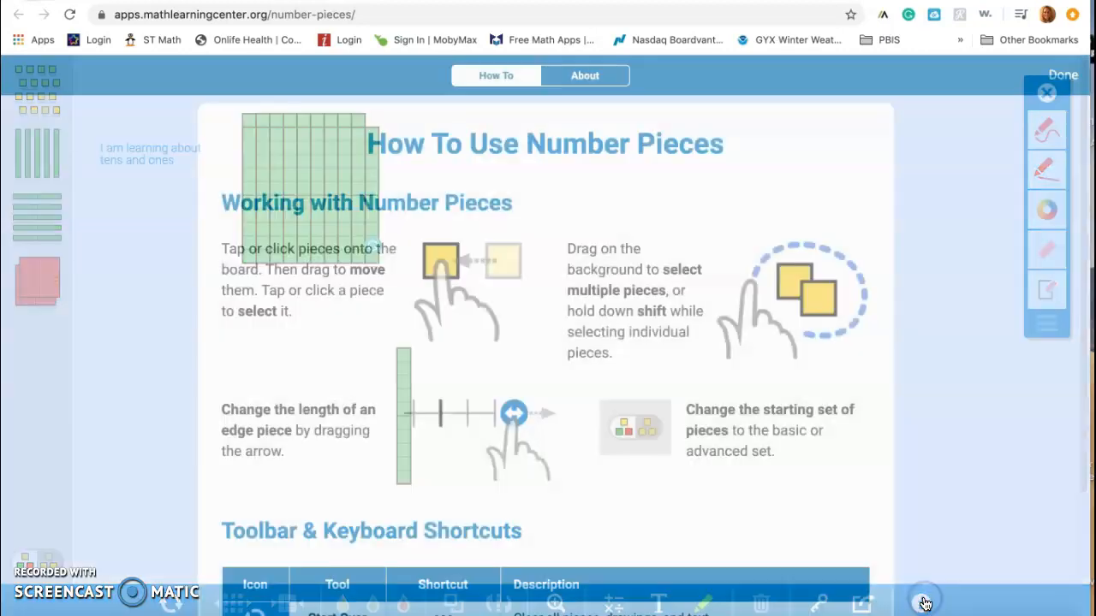
scroll(down, 3)
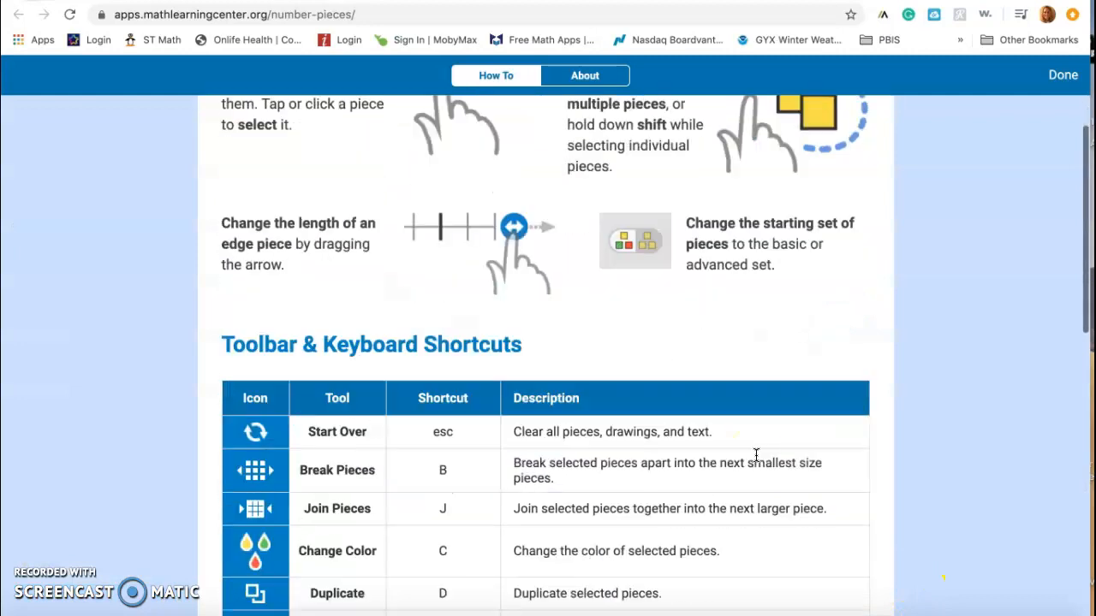
scroll(down, 3)
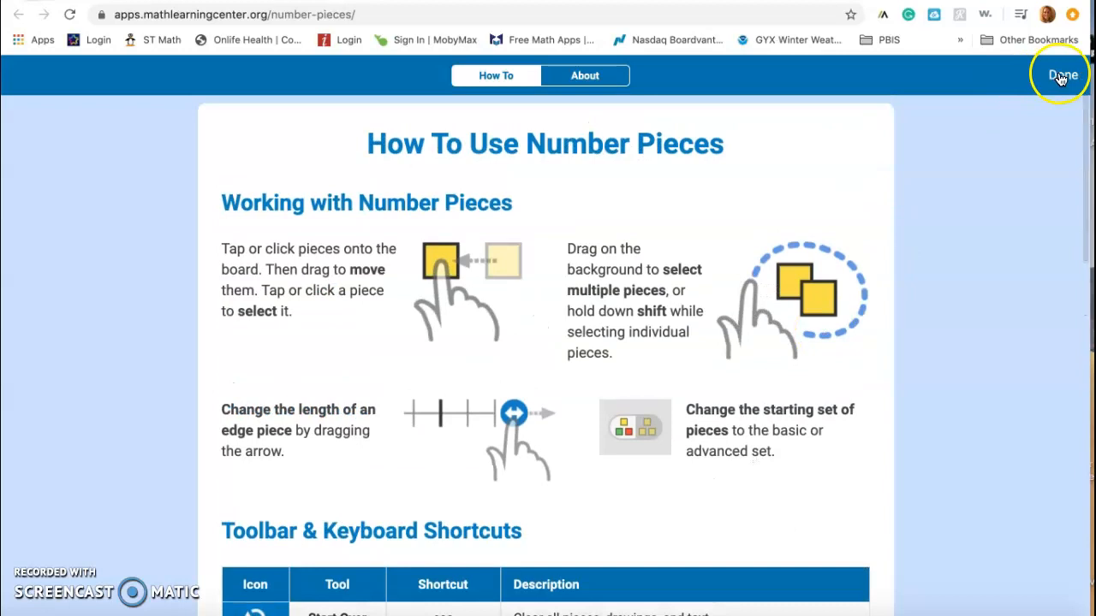
click(1061, 75)
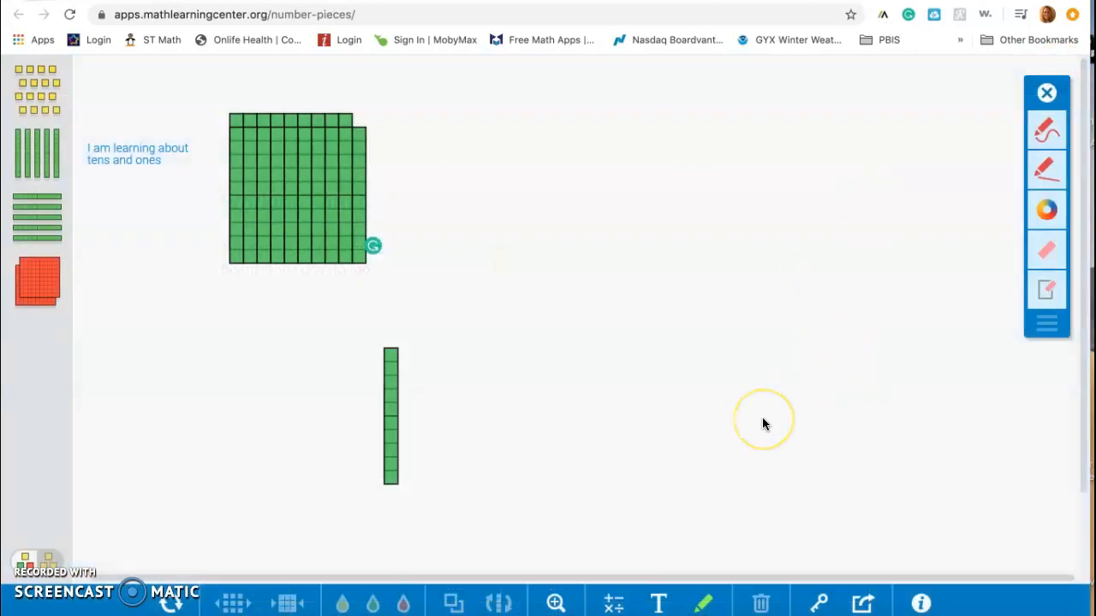